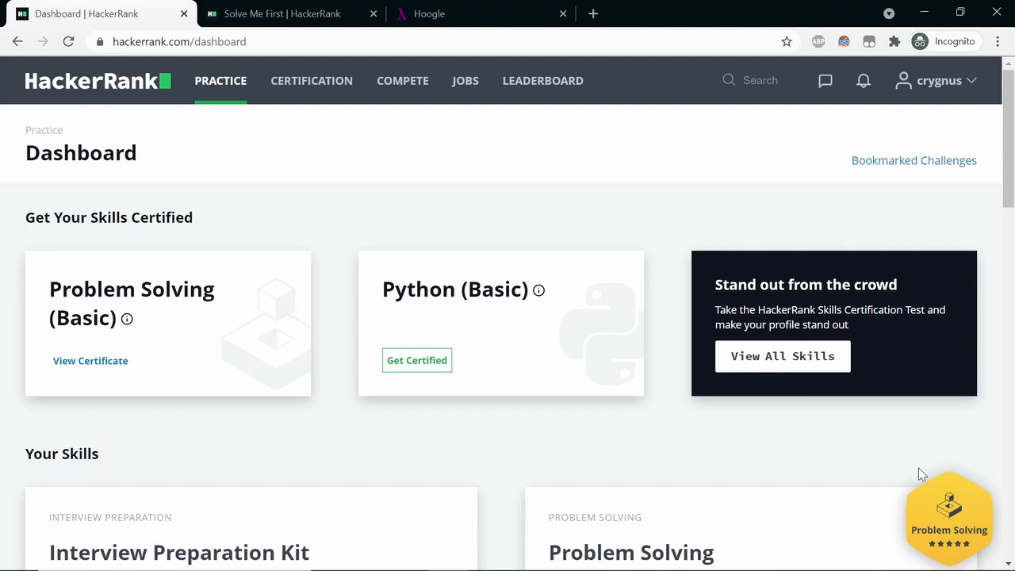
{"action": "mouse_move", "coordinate": [930, 465]}
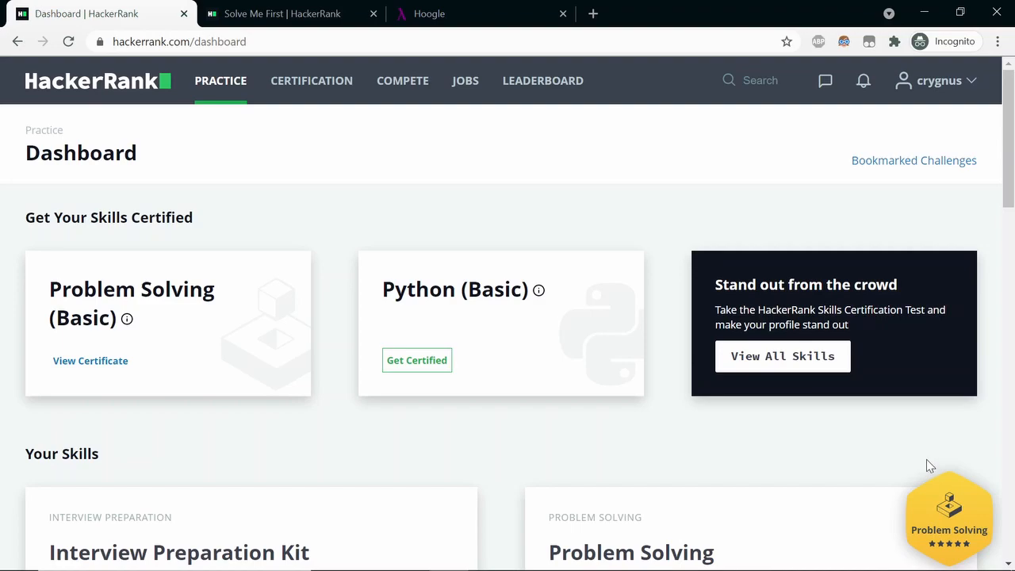
- Switch to the Solve Me First tab and scroll to Sample Input, Sample Output and Explanation
{"action": "left_click", "coordinate": [281, 14]}
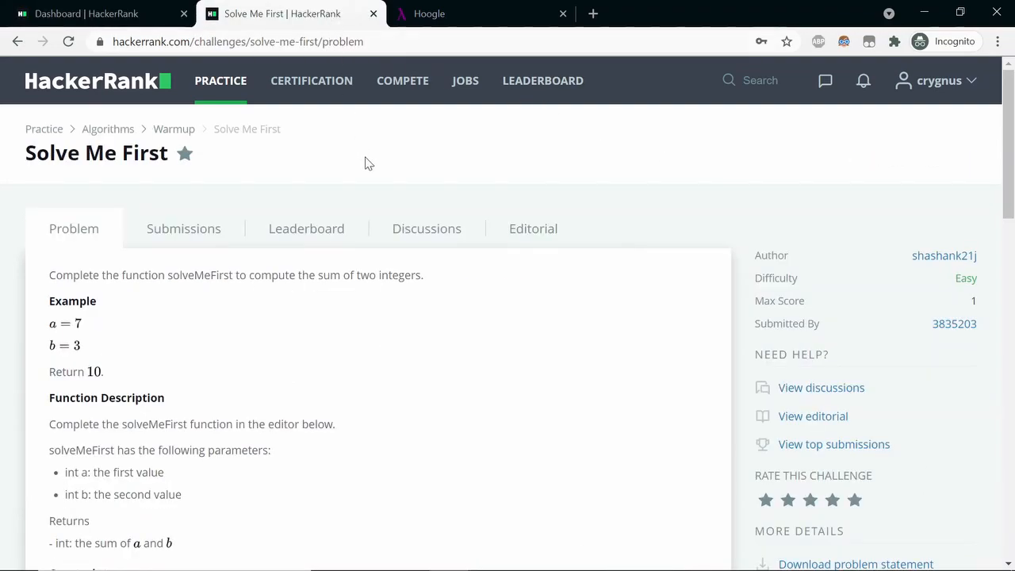
{"action": "mouse_move", "coordinate": [598, 214]}
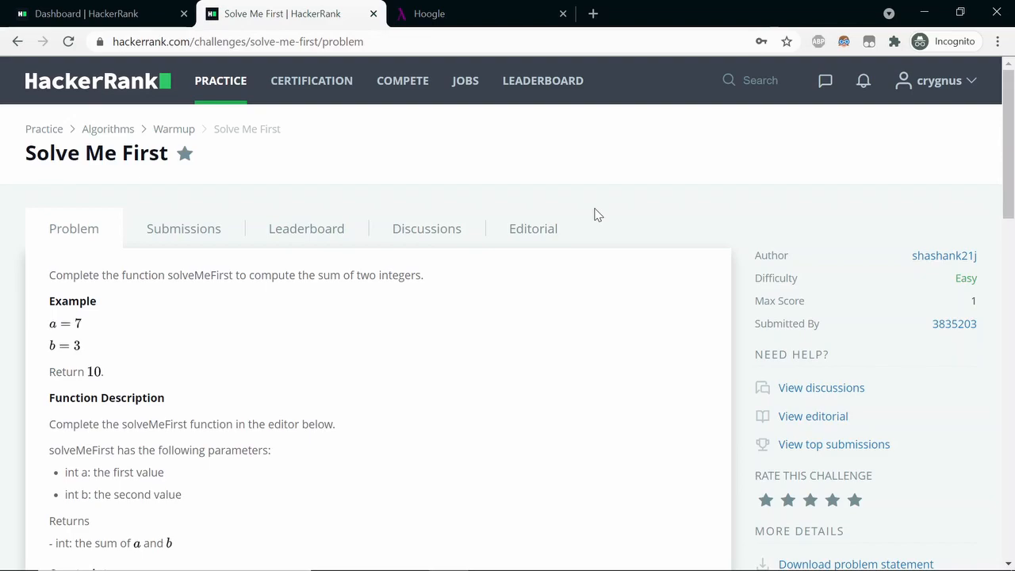
{"action": "mouse_move", "coordinate": [640, 321]}
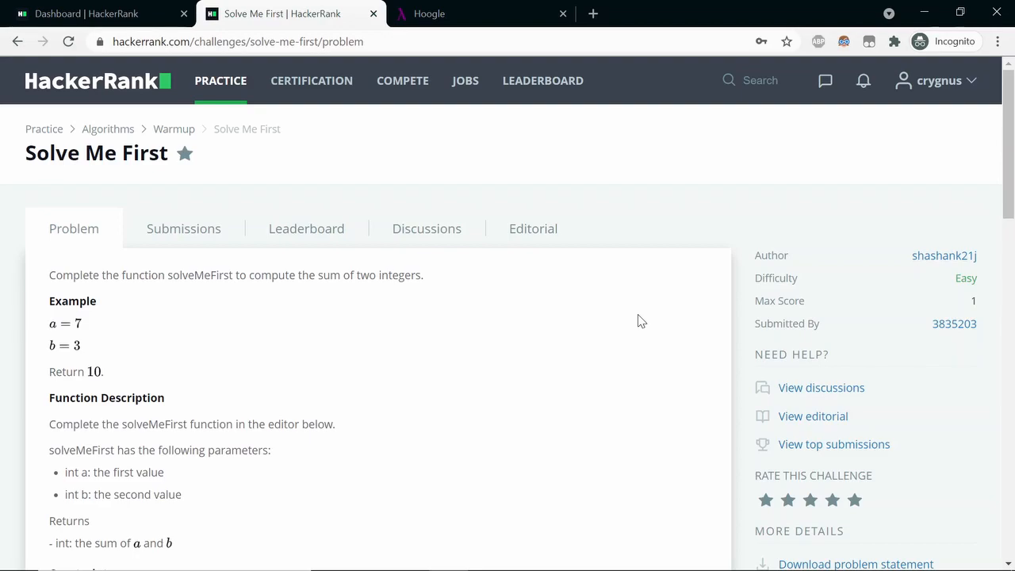
{"action": "scroll", "scroll_direction": "down", "scroll_amount": 3}
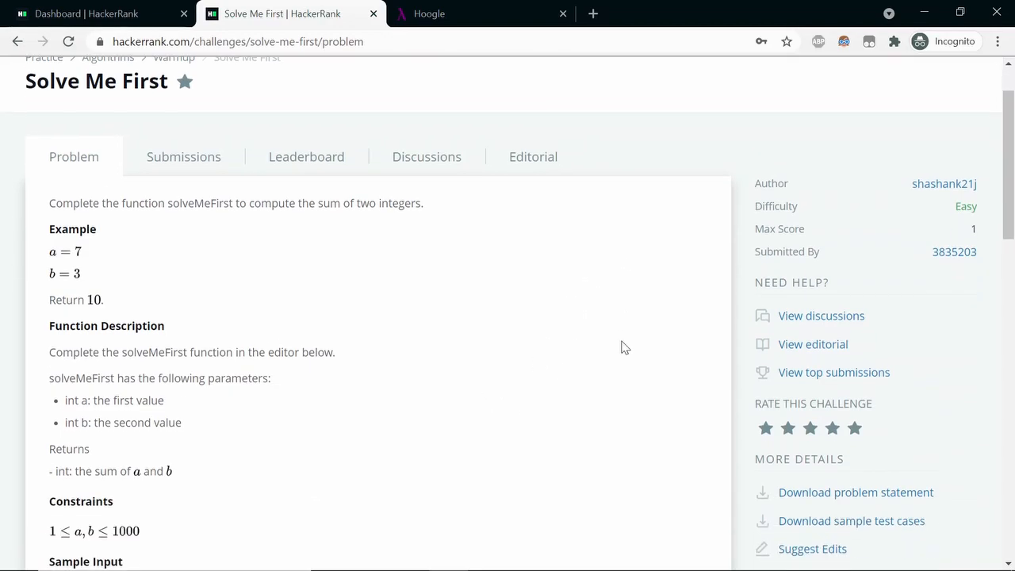
{"action": "scroll", "scroll_direction": "down", "scroll_amount": 3}
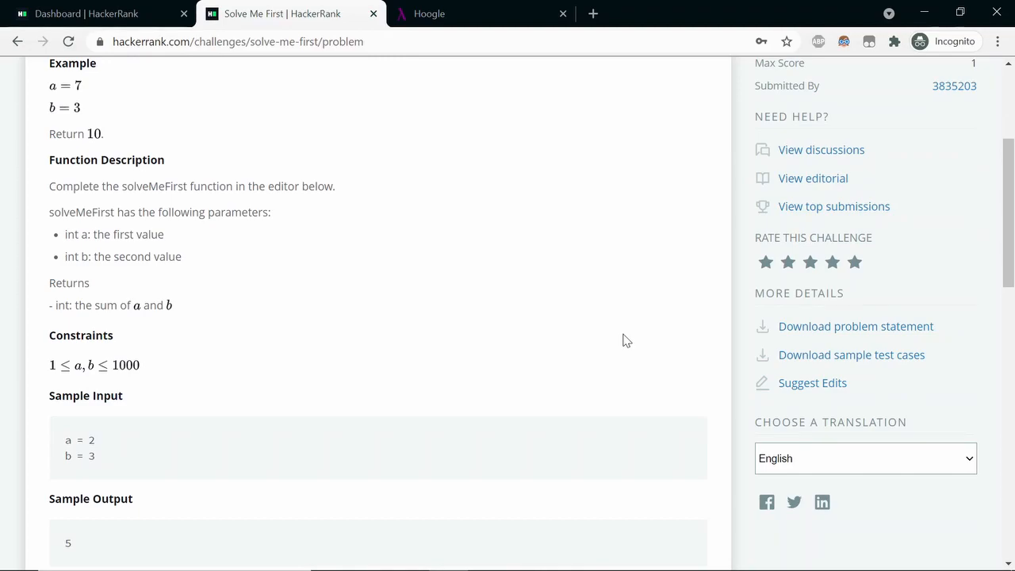
{"action": "mouse_move", "coordinate": [645, 322]}
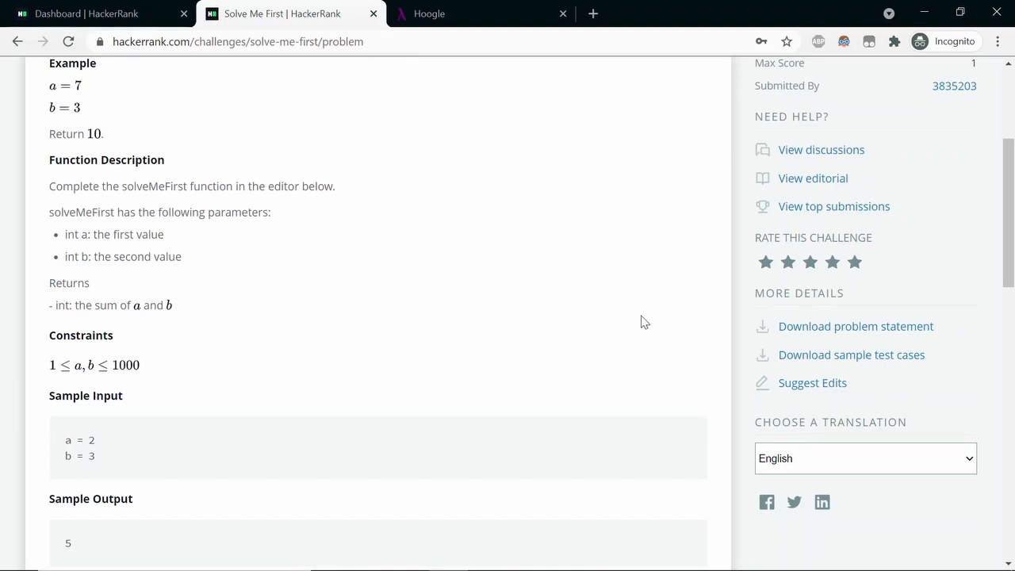
{"action": "scroll", "scroll_direction": "down", "scroll_amount": 3}
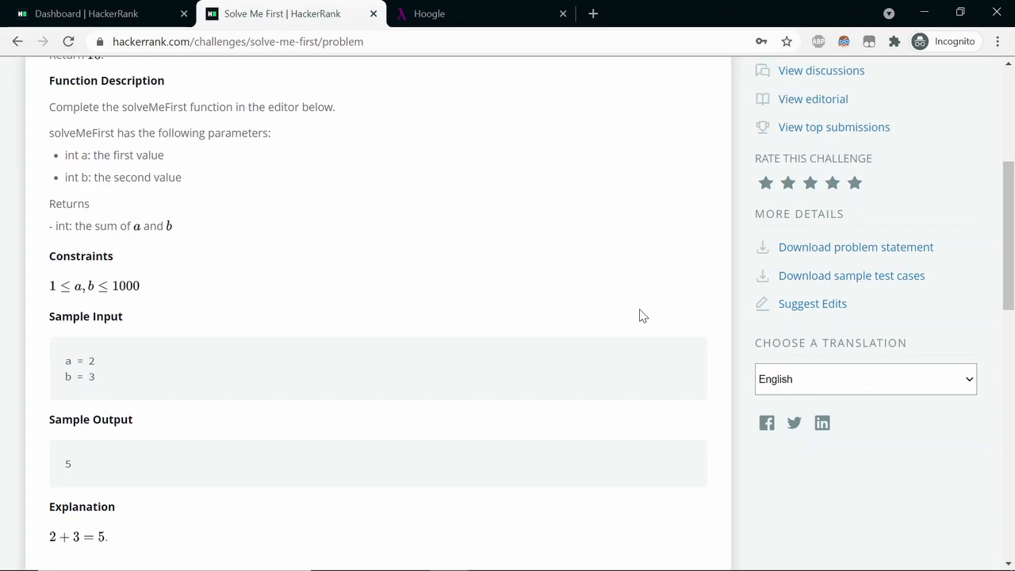
{"action": "mouse_move", "coordinate": [635, 314]}
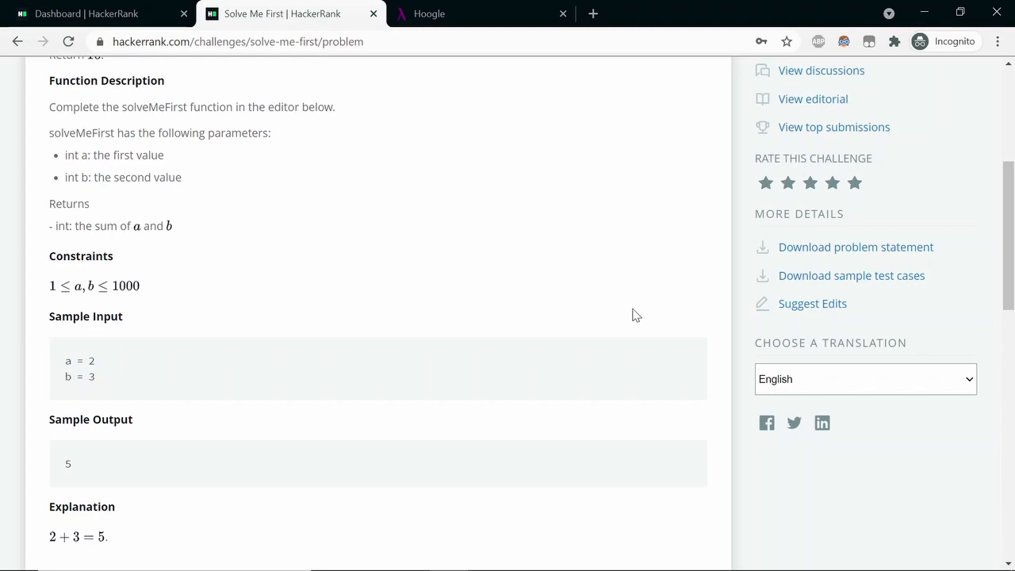
{"action": "scroll", "scroll_direction": "down", "scroll_amount": 3}
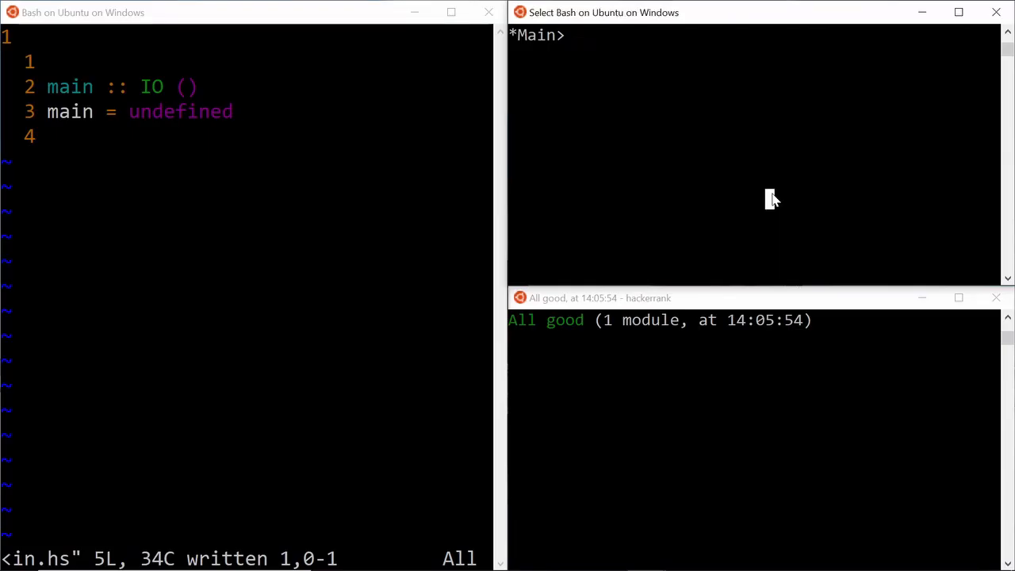
- Query ':t interact' in GHCi, showing (String -> String) -> IO ()
{"action": "type", "text": ":t"}
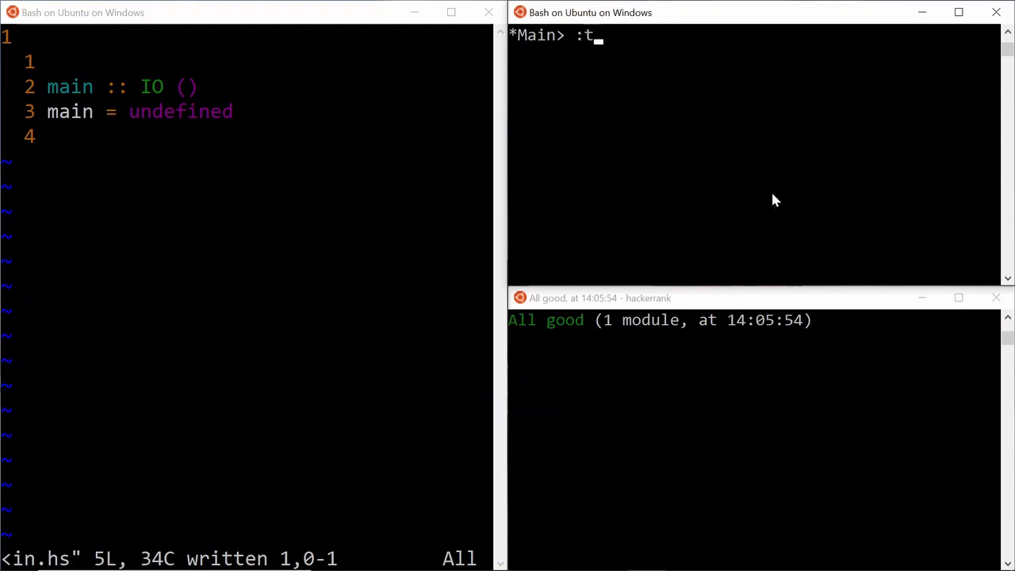
{"action": "type", "text": "interact"}
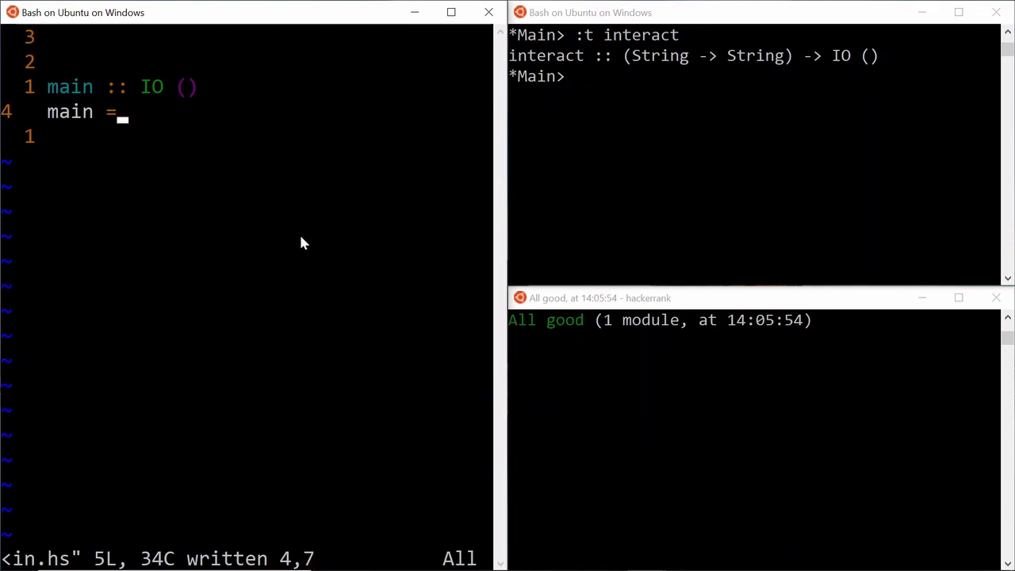
{"action": "type", "text": "interact $"}
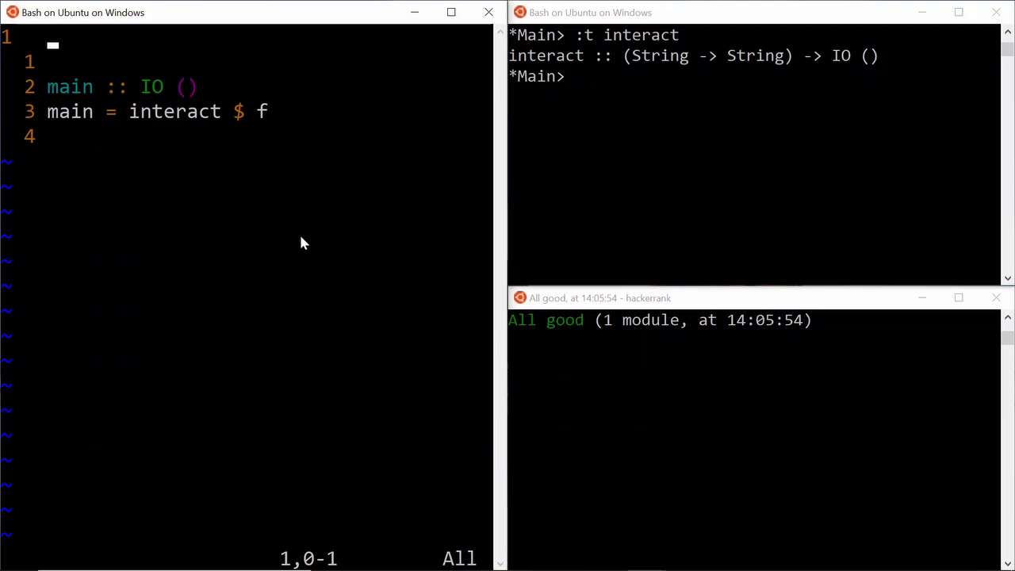
- Add the stub 'f :: String -> String' with 'f s = undefined' above main
{"action": "type", "text": "f"}
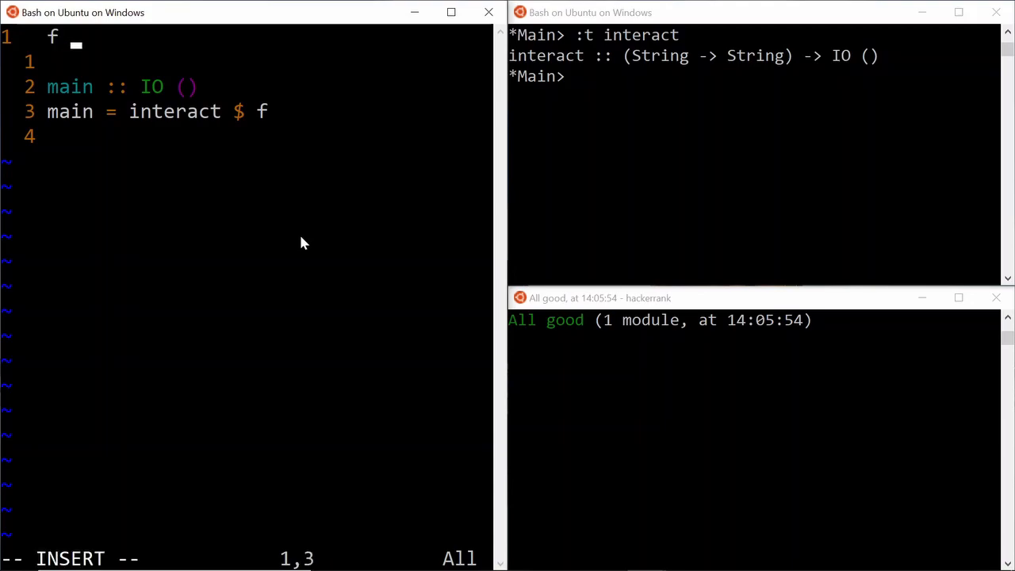
{"action": "type", "text": ":: String -"}
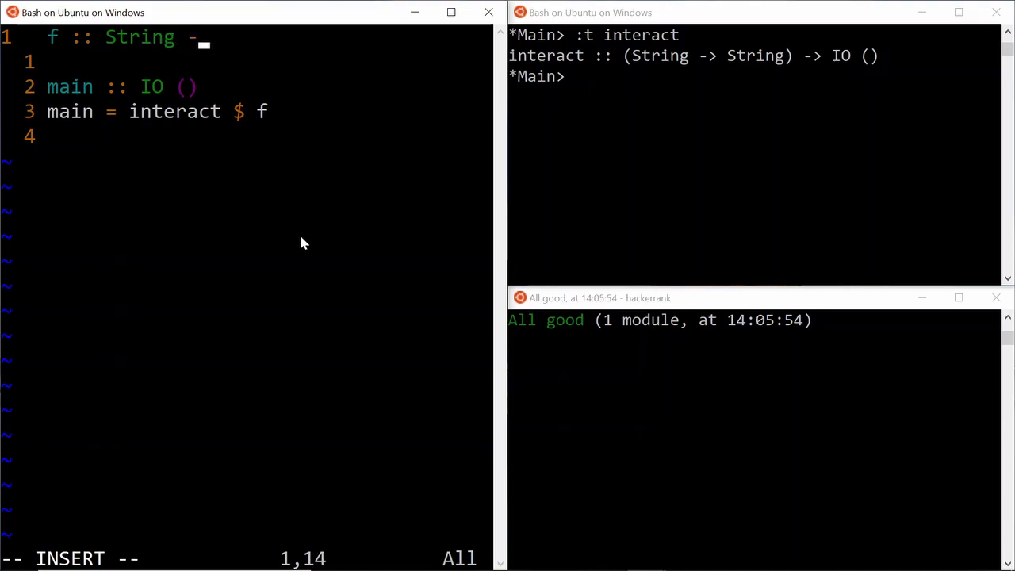
{"action": "type", "text": "> String"}
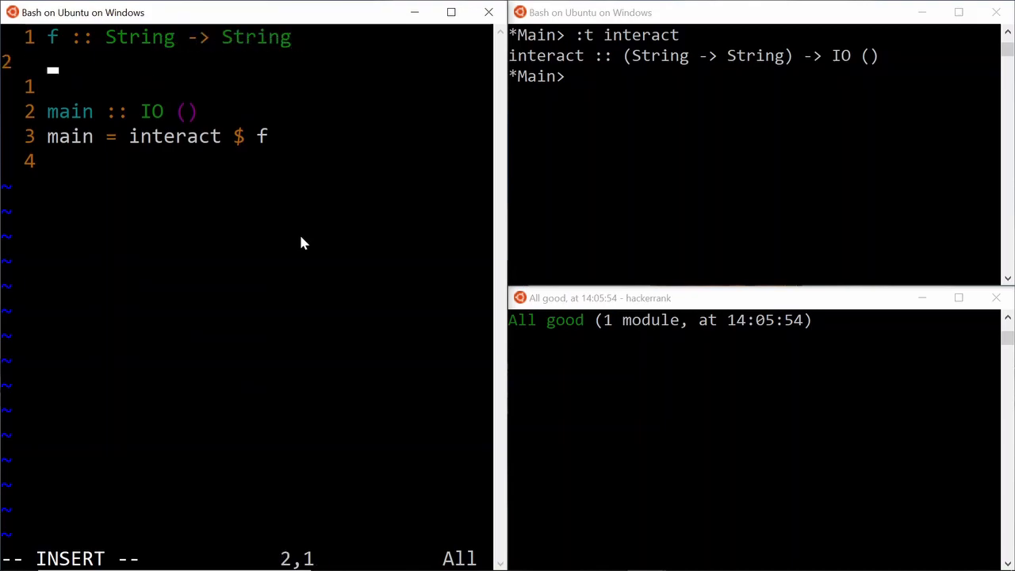
{"action": "type", "text": "f"}
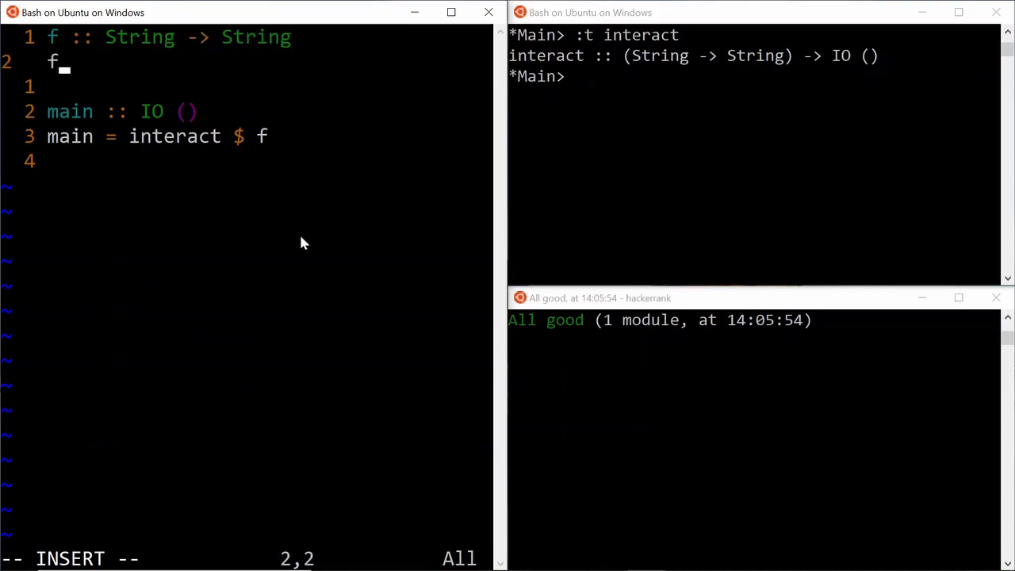
{"action": "type", "text": "s ="}
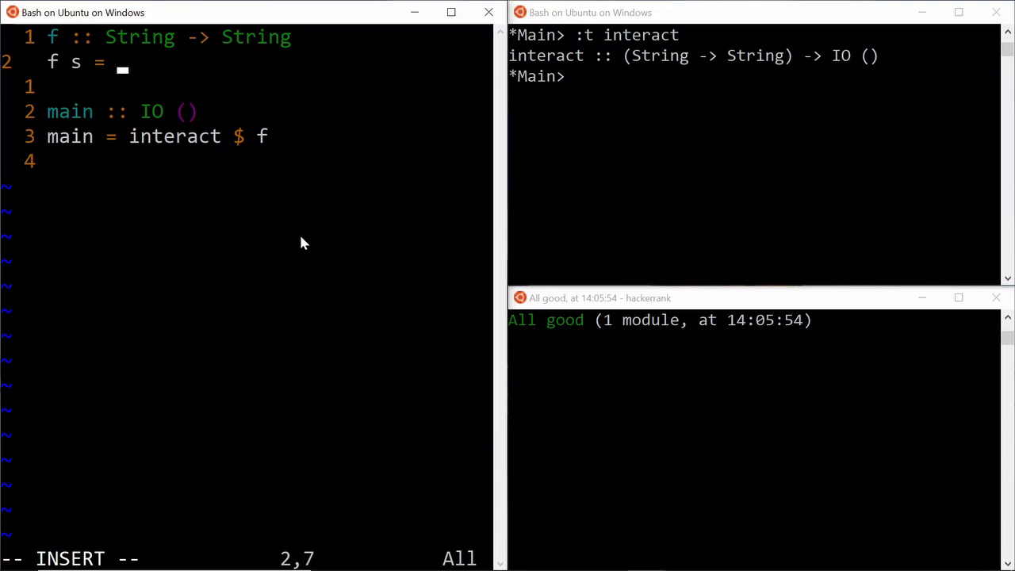
{"action": "type", "text": "undefined"}
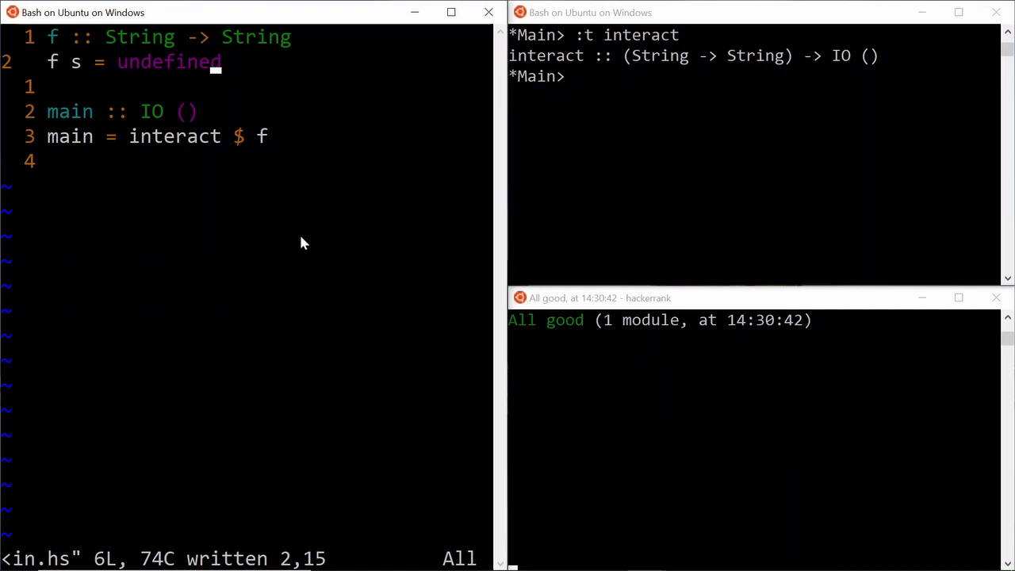
{"action": "mouse_move", "coordinate": [784, 241]}
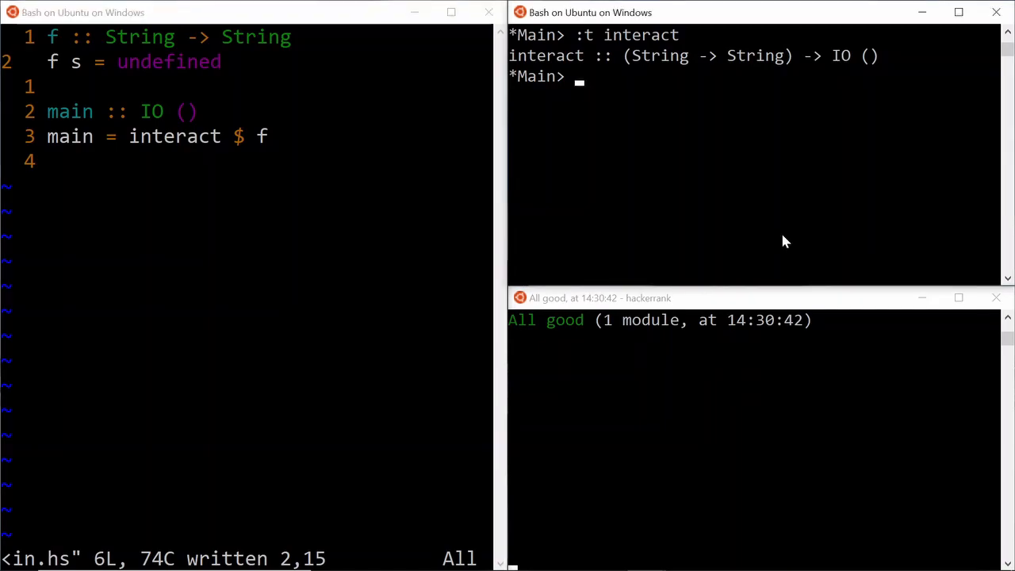
- Define s as "2\n3" in GHCi and check the type of words
{"action": "type", "text": "s ="}
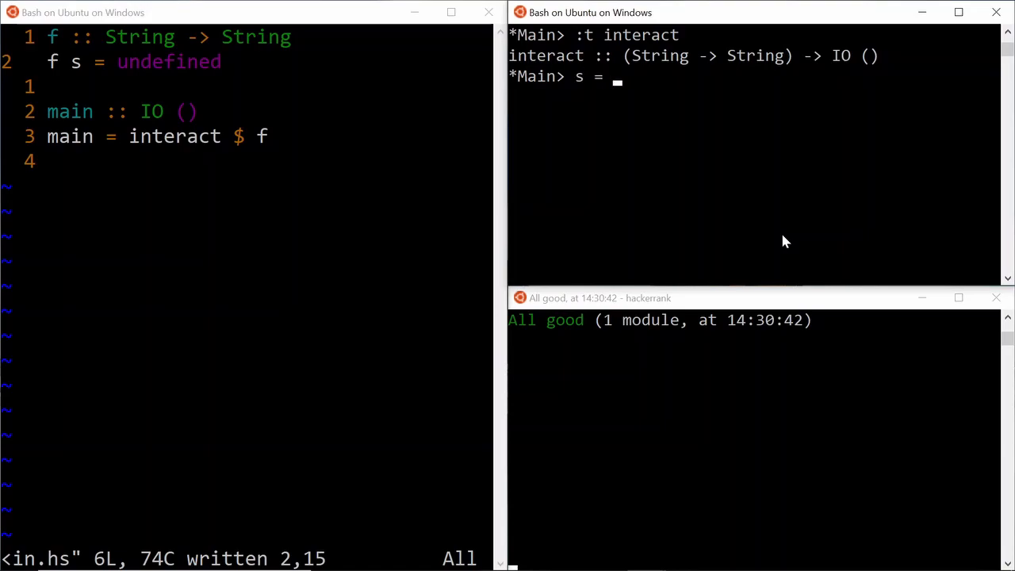
{"action": "type", "text": "\"2\""}
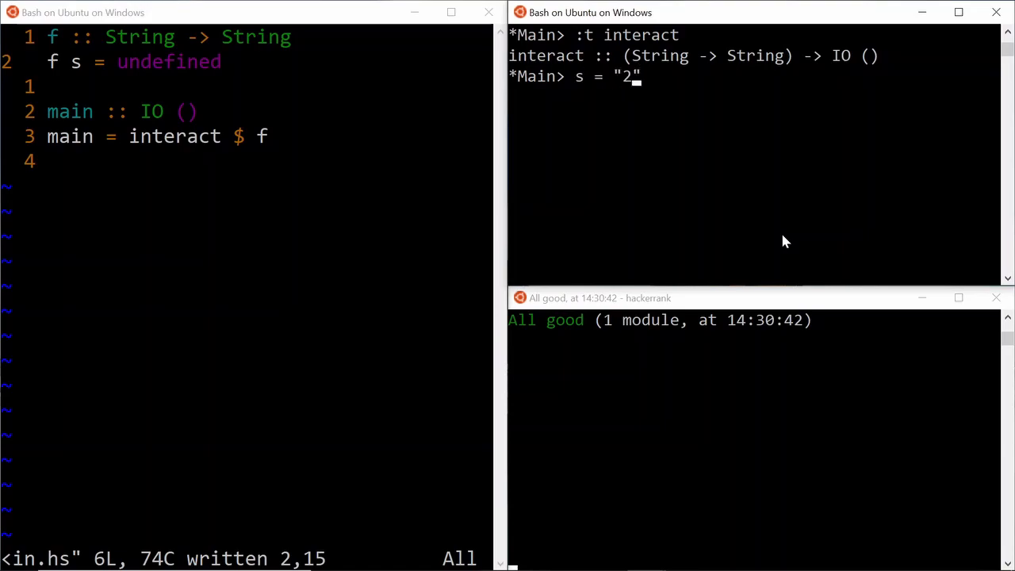
{"action": "type", "text": "\\n3"}
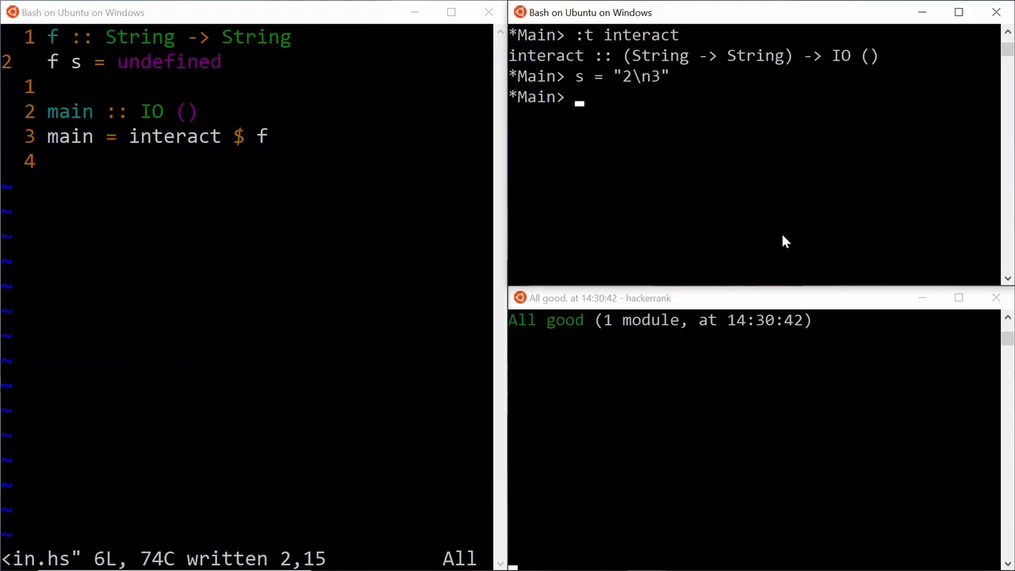
{"action": "type", "text": ":T"}
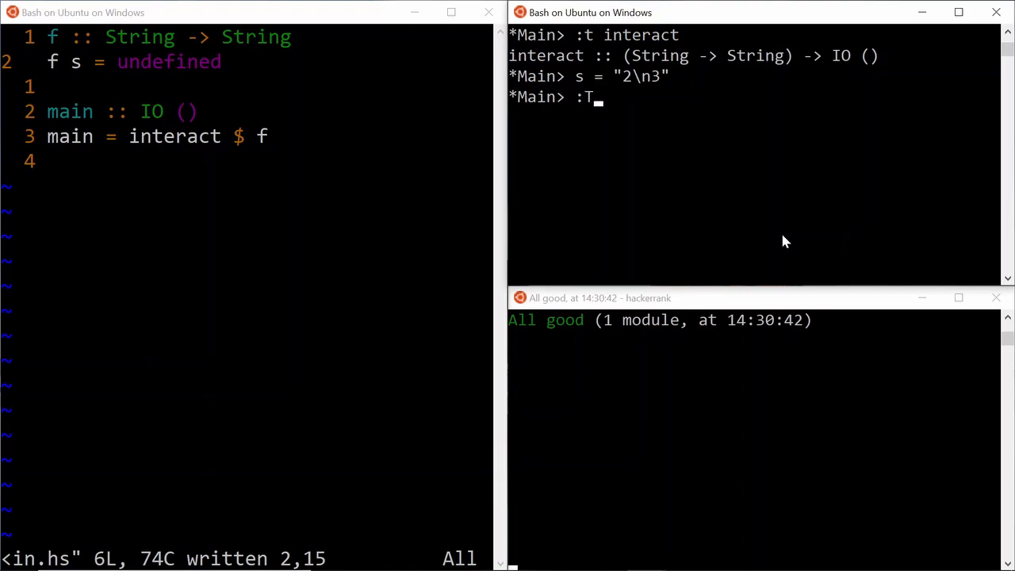
{"action": "type", "text": "words"}
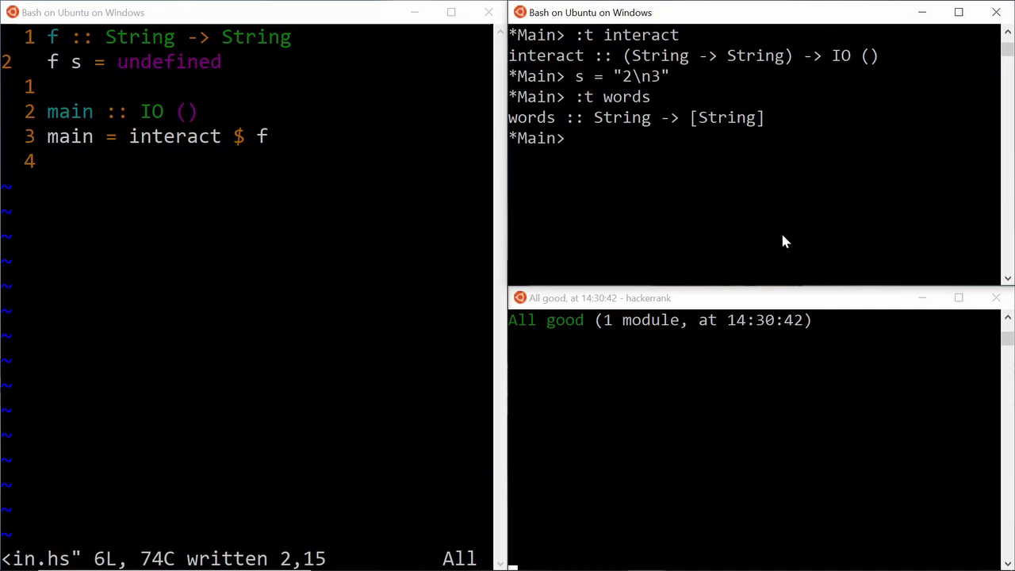
{"action": "type", "text": "words"}
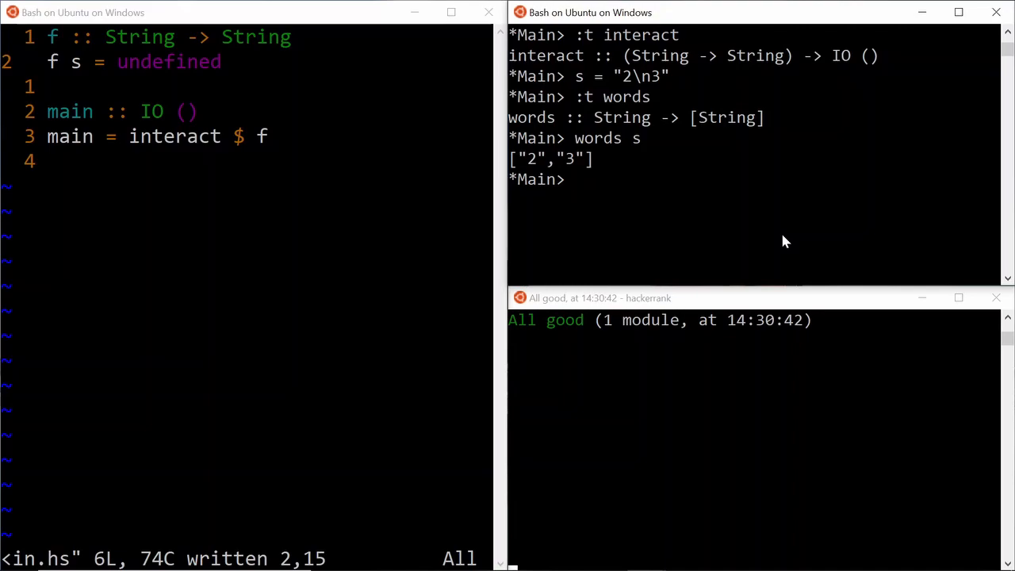
- Redefine s with extra spaces and newlines and evaluate words s, giving ["2","3"]
{"action": "type", "text": "s"}
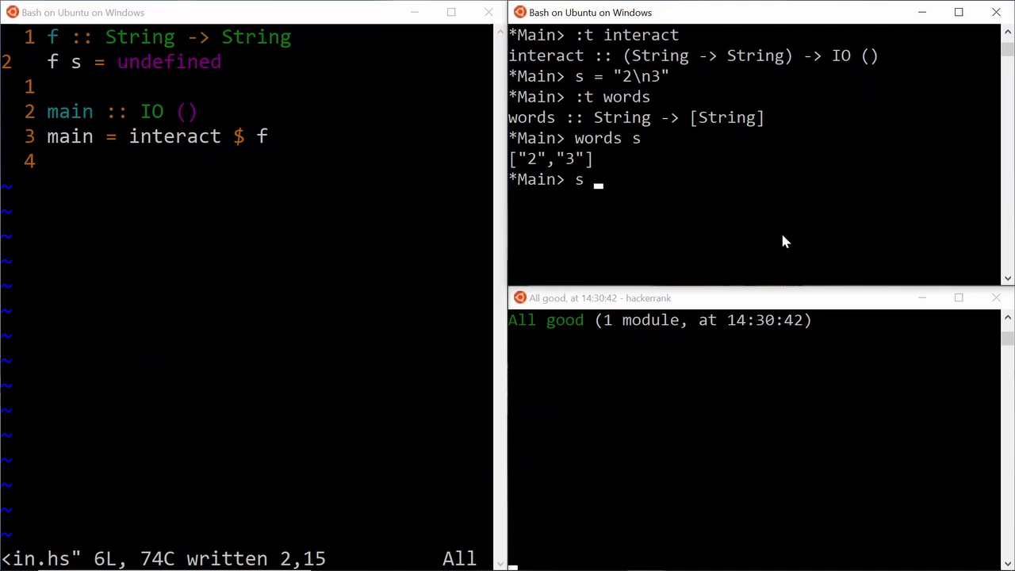
{"action": "type", "text": "= \""}
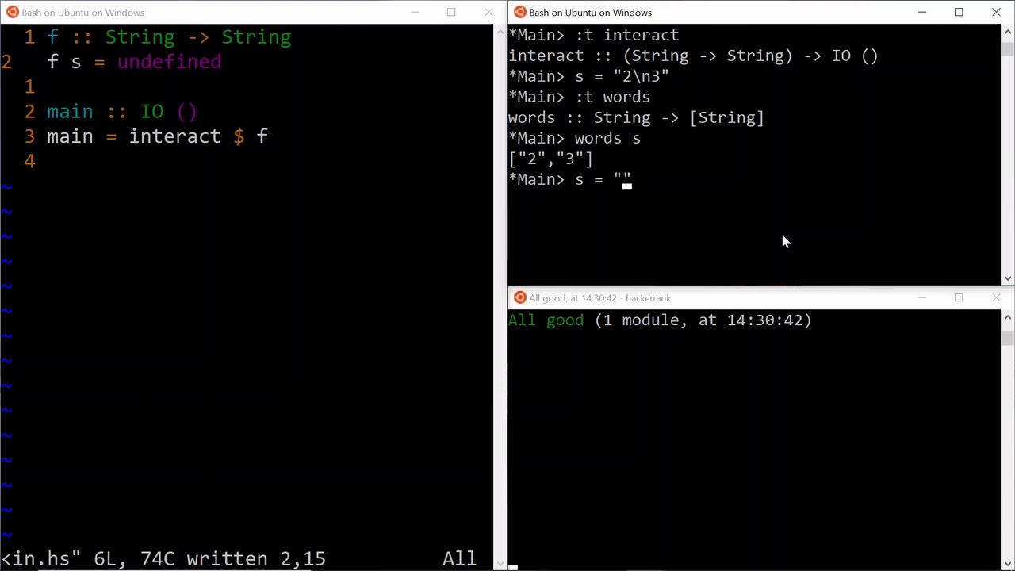
{"action": "type", "text": "\\n"}
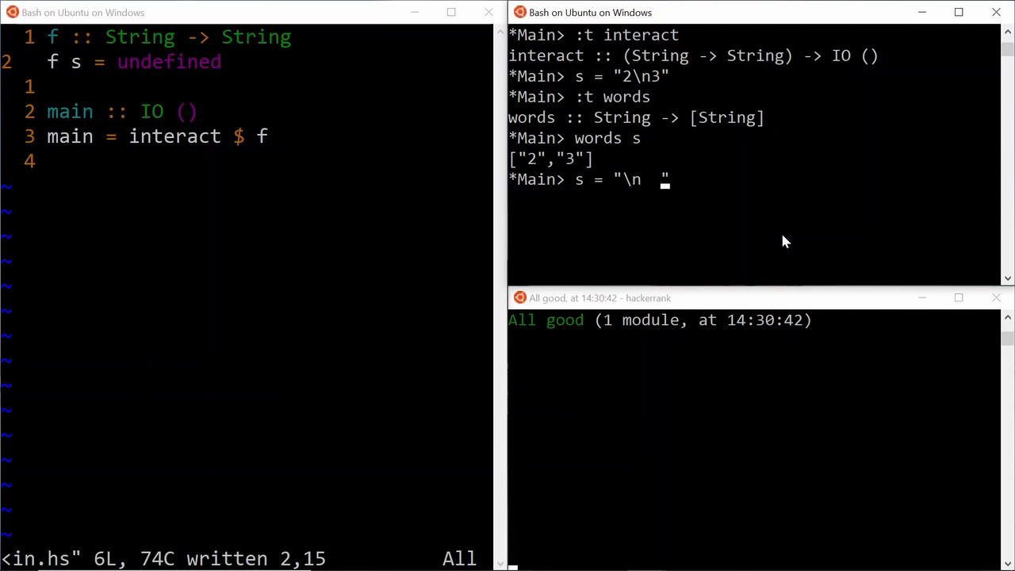
{"action": "type", "text": "2 \\n\""}
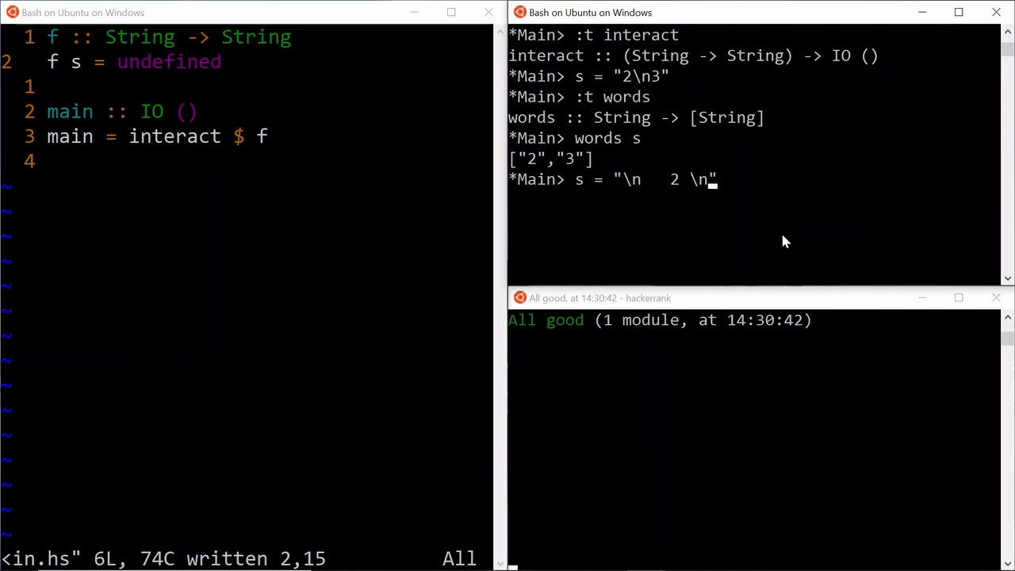
{"action": "type", "text": "3 \\"}
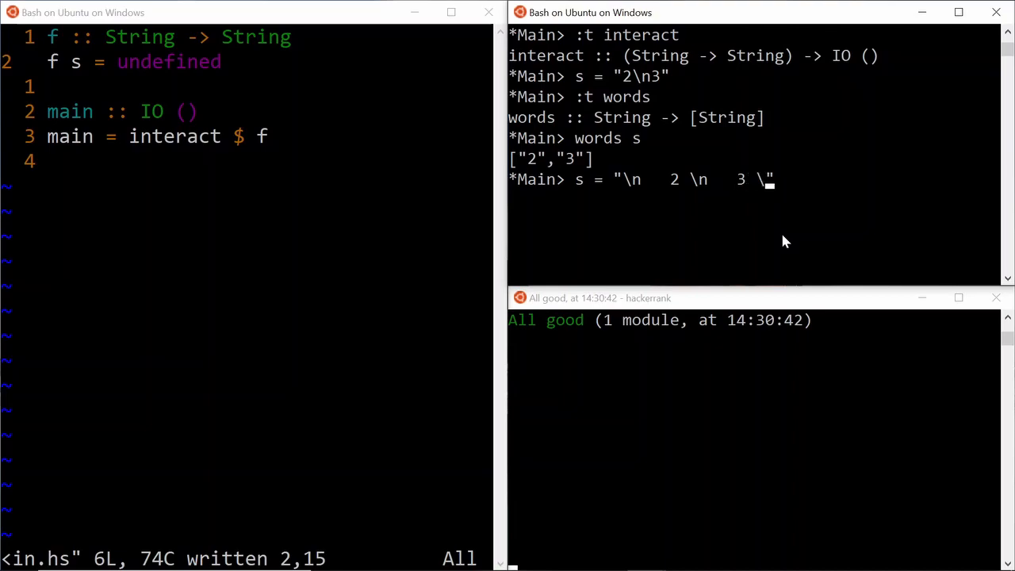
{"action": "type", "text": "\\n"}
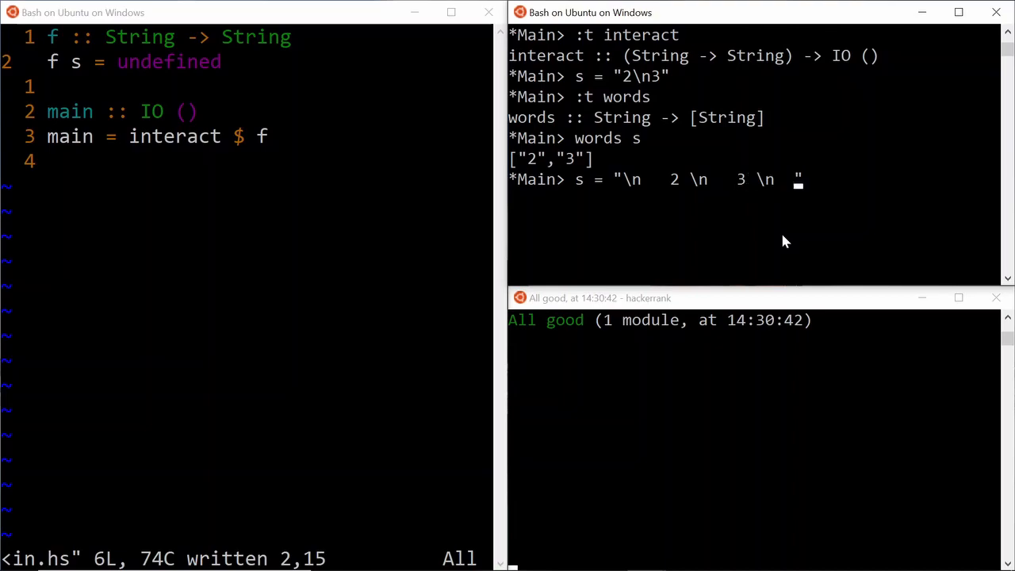
{"action": "type", "text": "words s"}
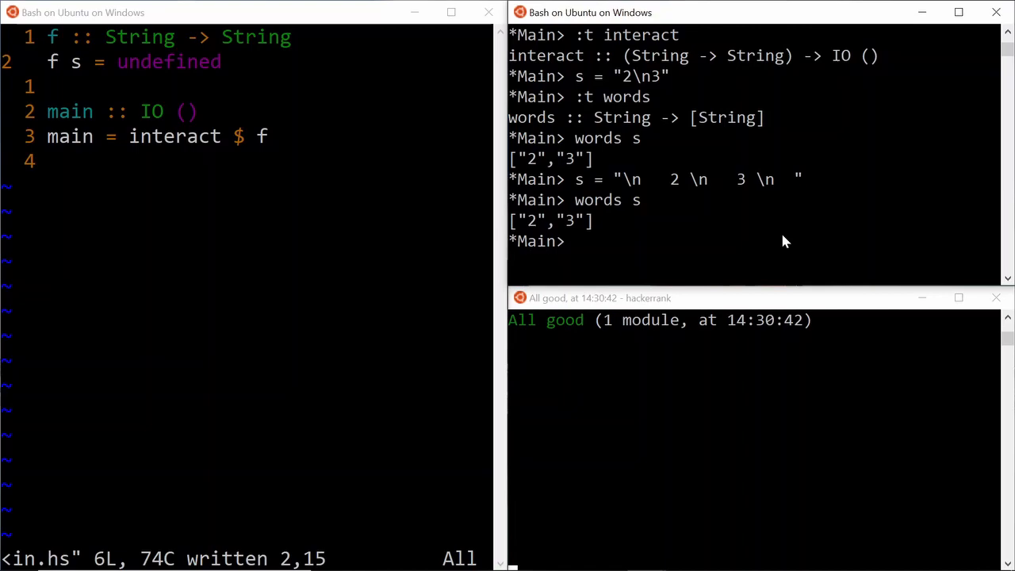
{"action": "mouse_move", "coordinate": [809, 252]}
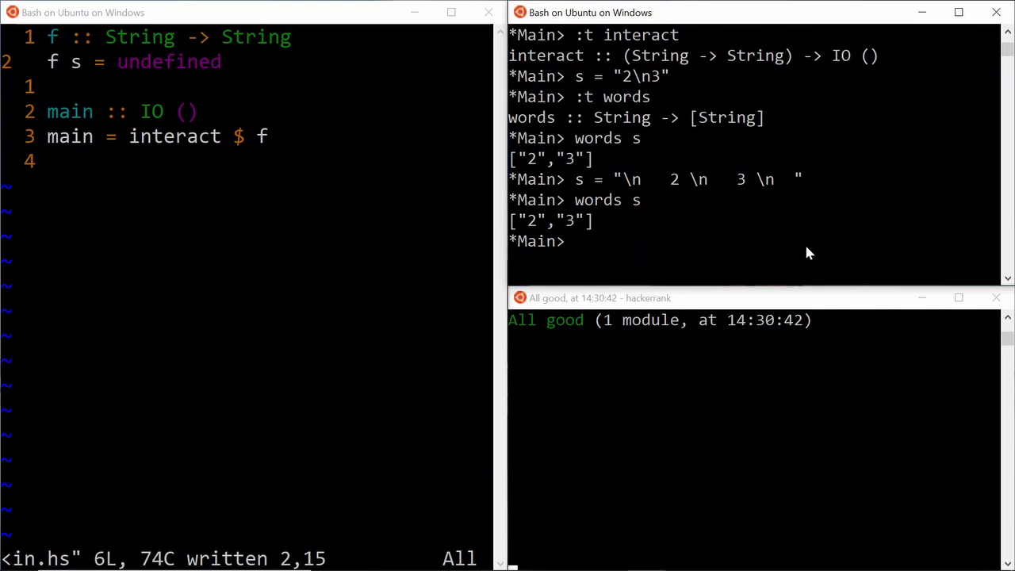
{"action": "mouse_move", "coordinate": [684, 277]}
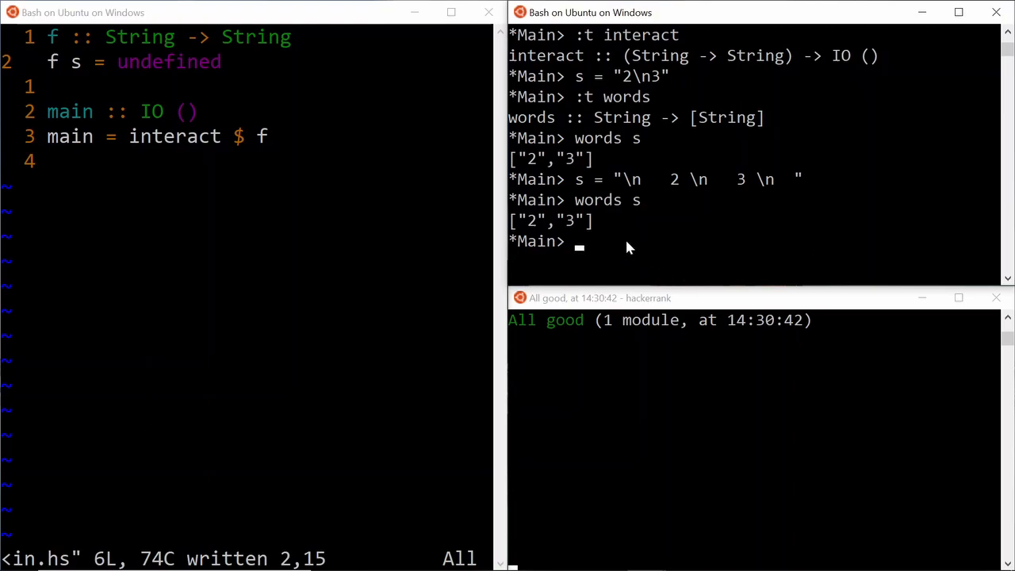
- Inspect read's type with ':t read' and Int's instances with ':info Int'
{"action": "type", "text": ":t read"}
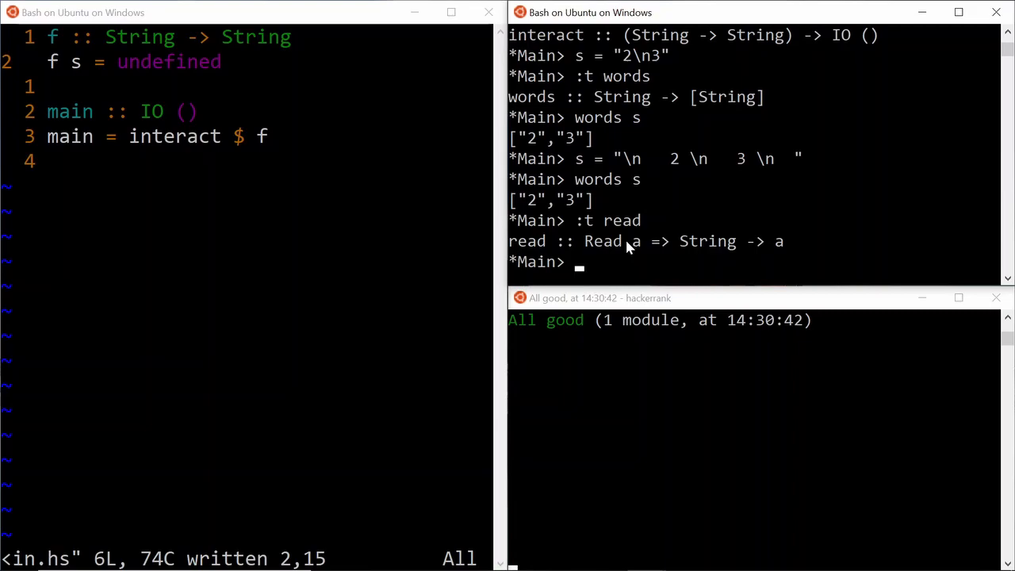
{"action": "type", "text": ":"}
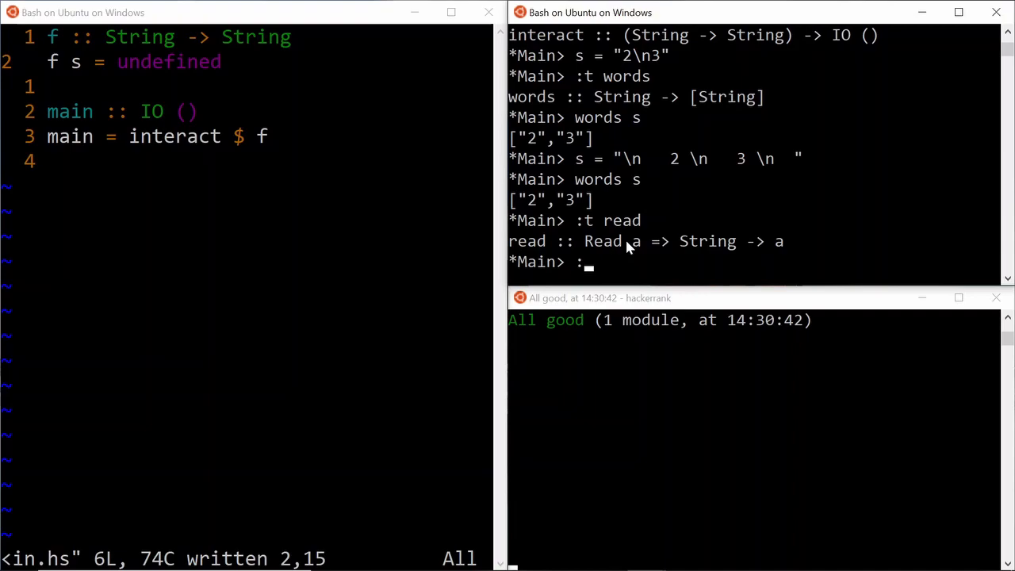
{"action": "type", "text": "t"}
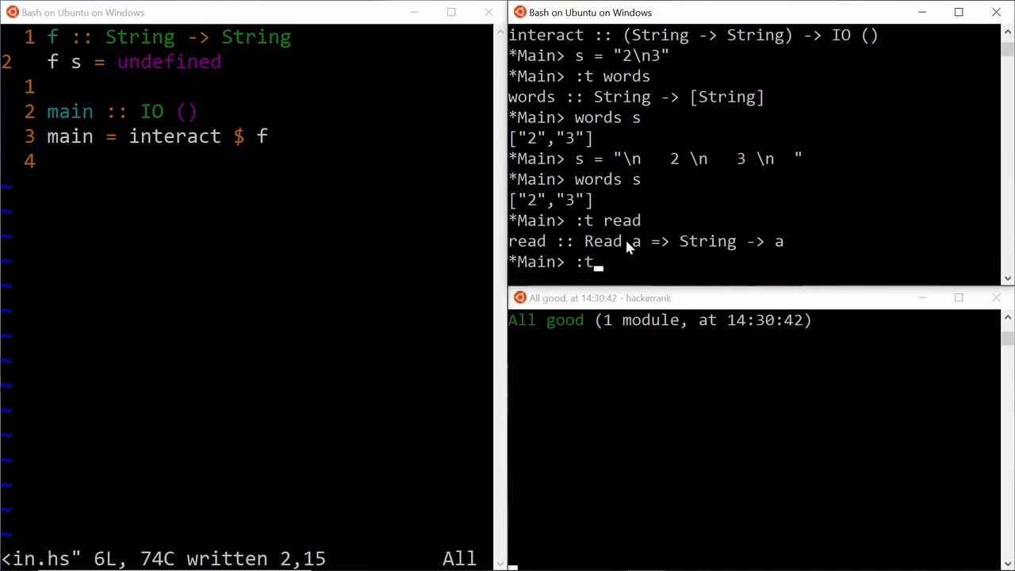
{"action": "type", "text": "info Int"}
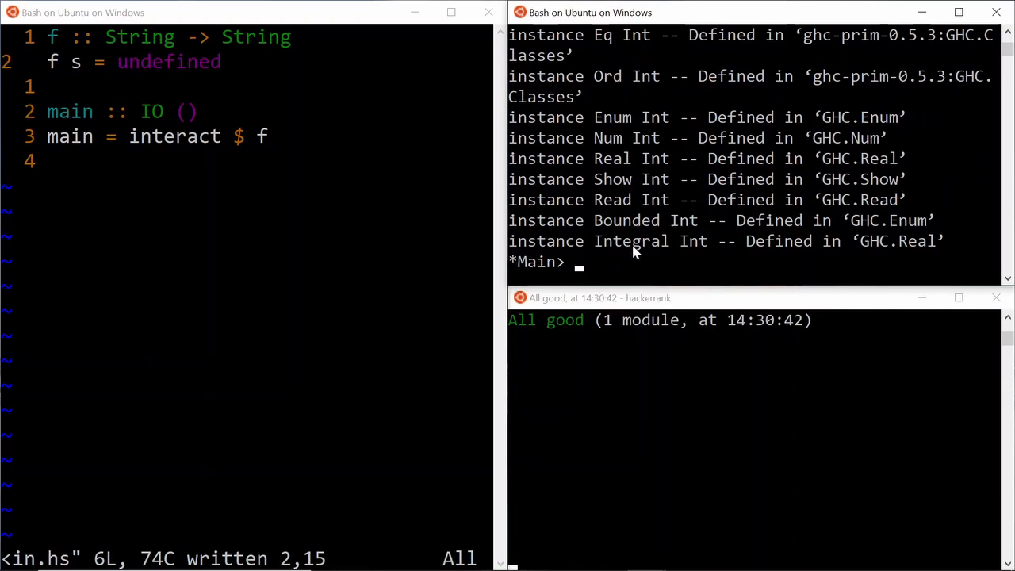
{"action": "mouse_move", "coordinate": [614, 176]}
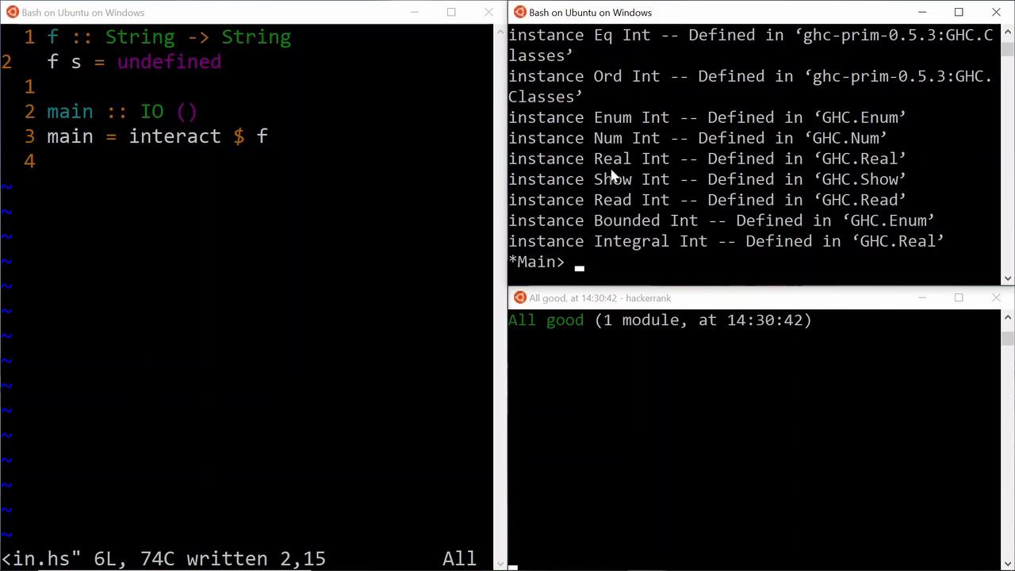
{"action": "mouse_move", "coordinate": [535, 204]}
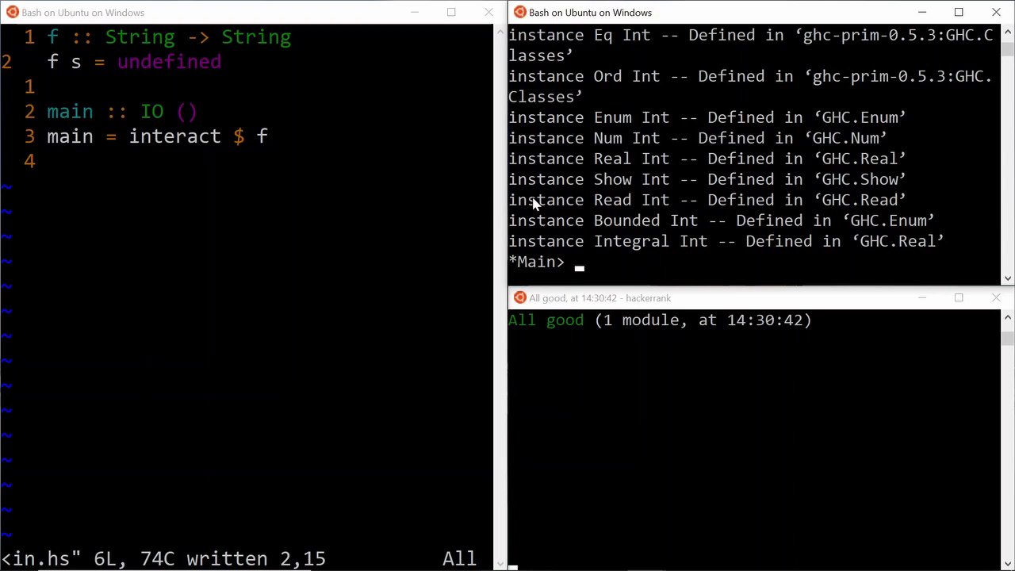
{"action": "mouse_move", "coordinate": [563, 211]}
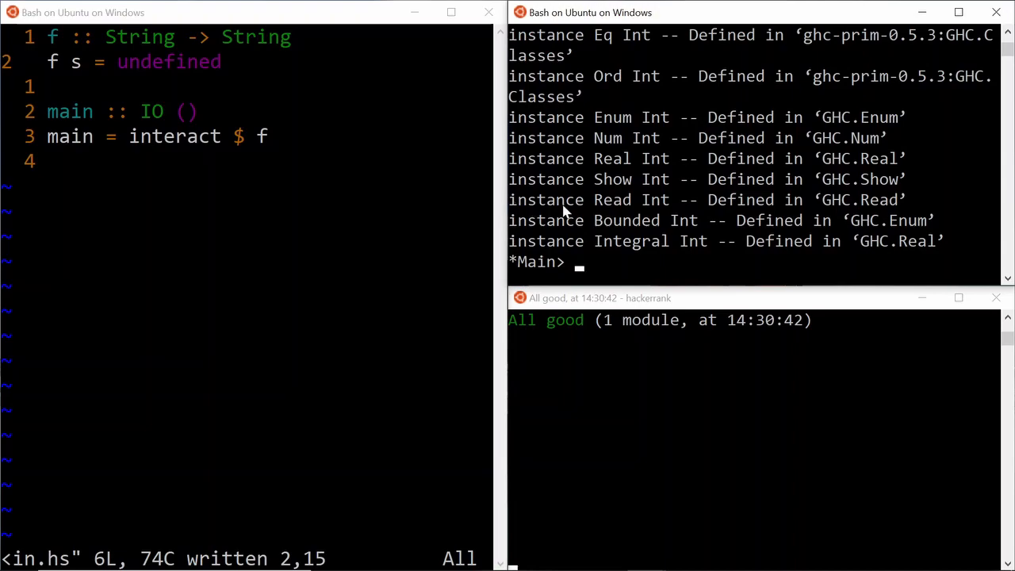
{"action": "mouse_move", "coordinate": [656, 220]}
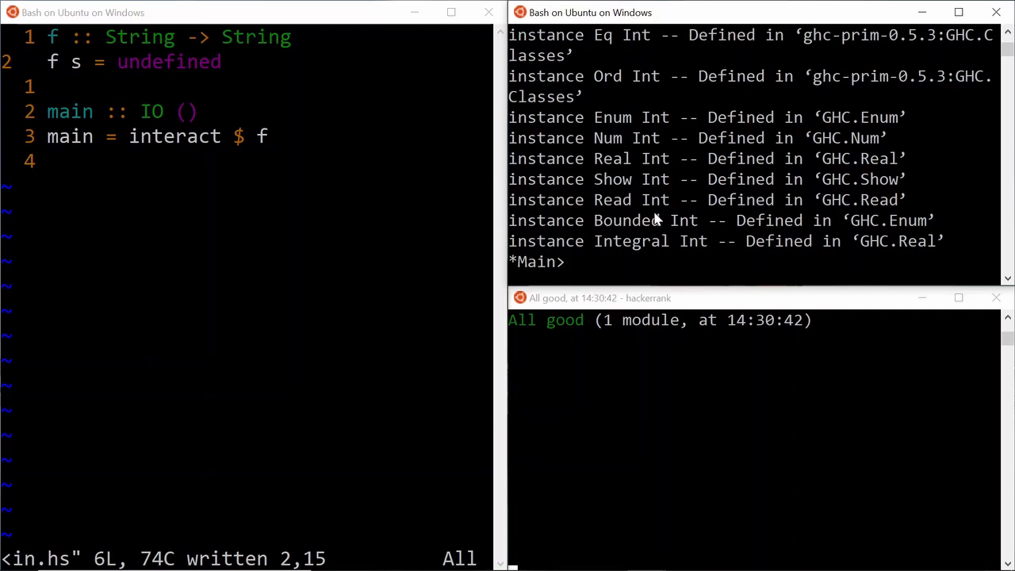
- Evaluate read "2" untyped, as Int and as Double, then check ':t map'
{"action": "type", "text": "rea"}
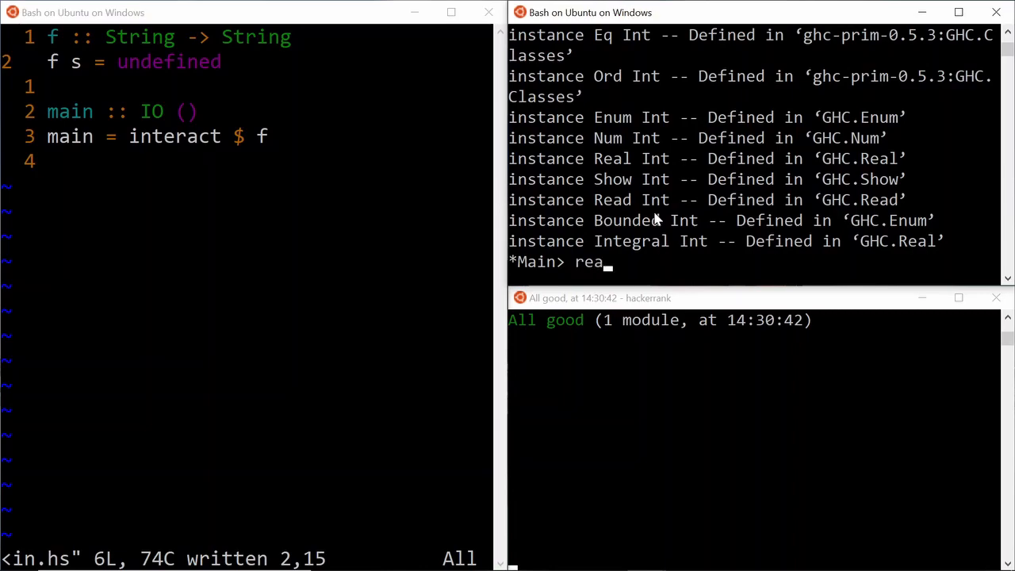
{"action": "type", "text": "d \"\""}
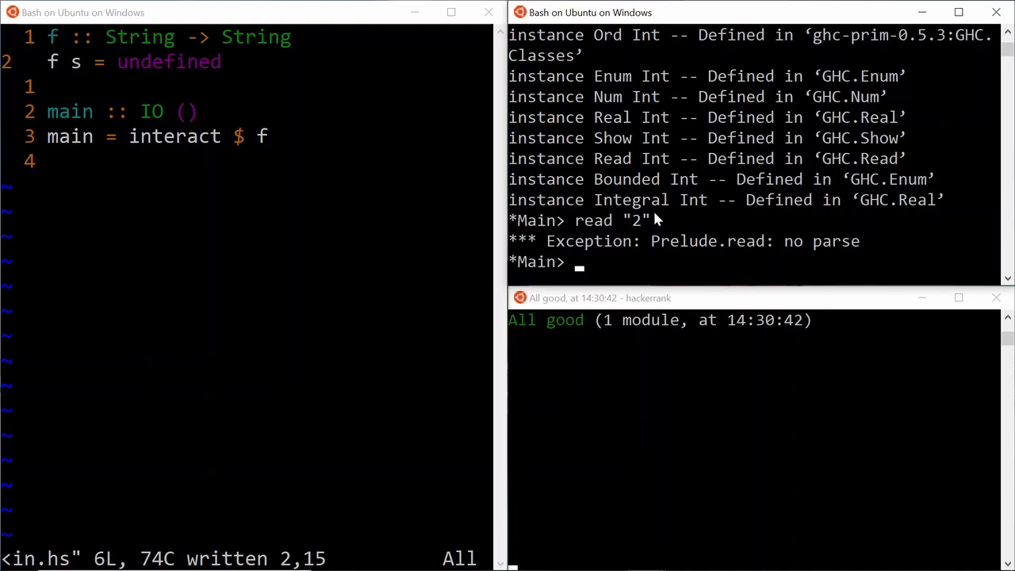
{"action": "type", "text": "read \"2\" :: Int"}
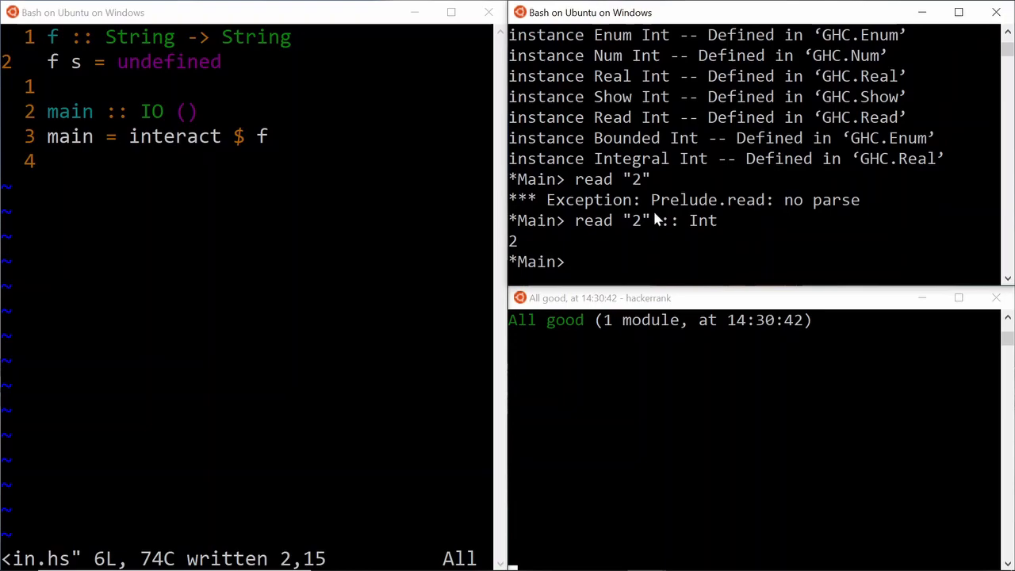
{"action": "type", "text": "read \"2\" :: Double"}
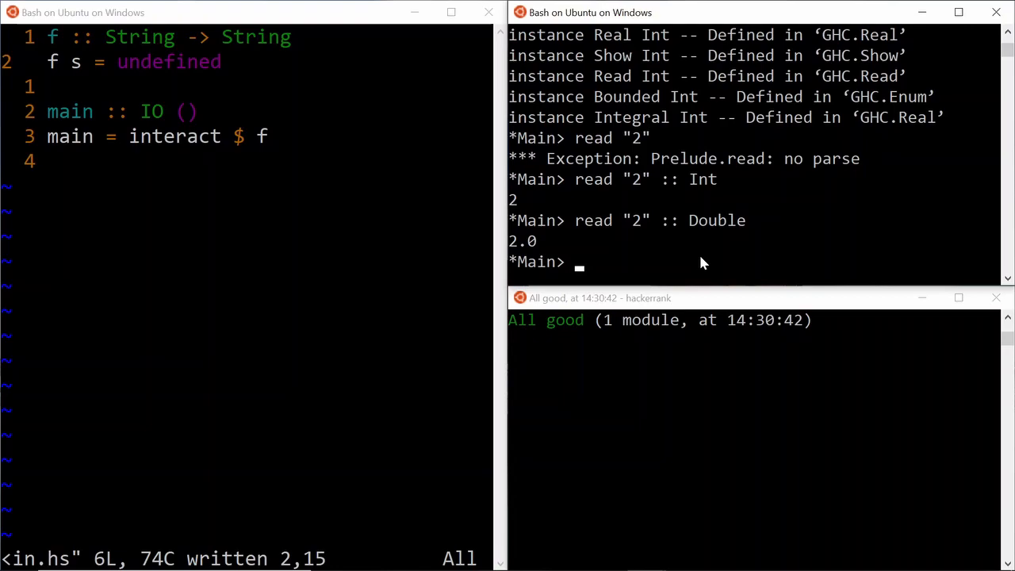
{"action": "type", "text": ":t map"}
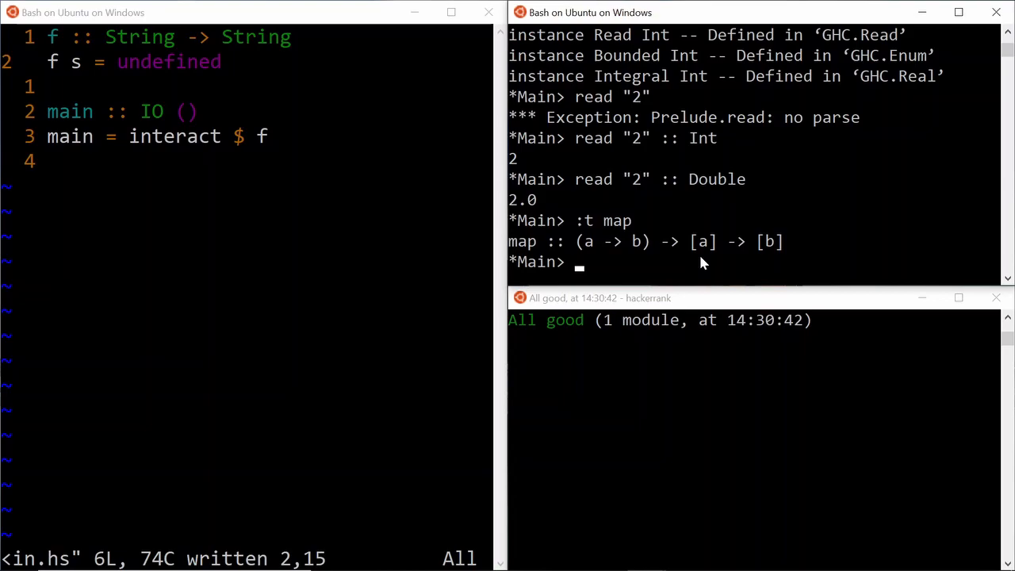
- Evaluate map read over words s as [Int], then sum $ map read $ words s to get 5
{"action": "type", "text": "map read $ words s ::"}
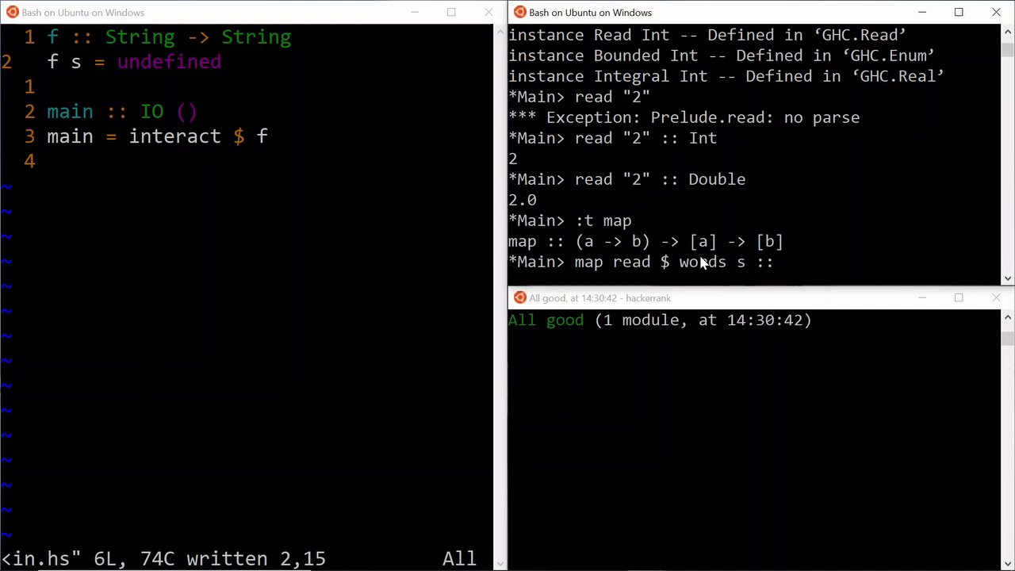
{"action": "type", "text": "[Int"}
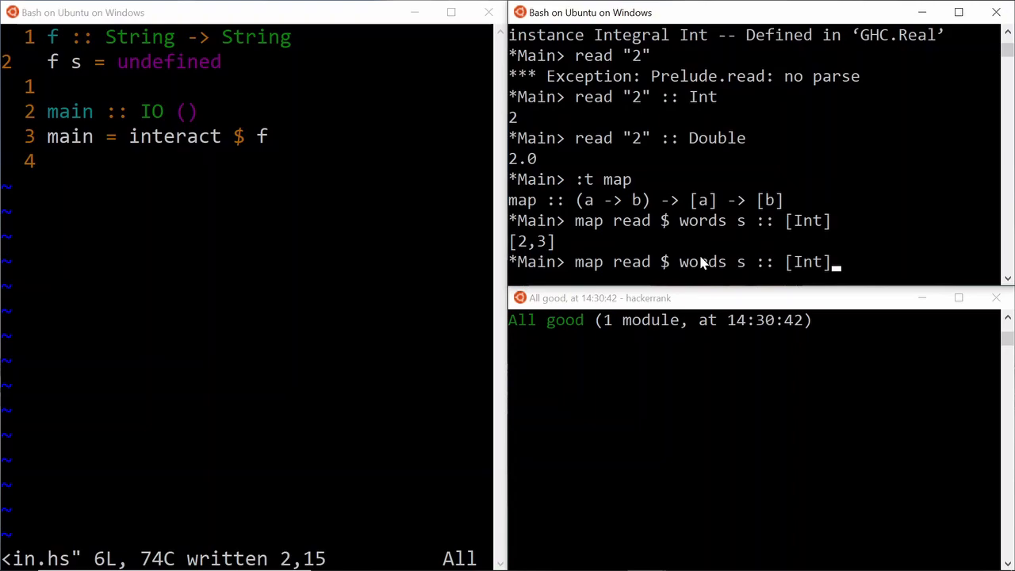
{"action": "type", "text": "sum $"}
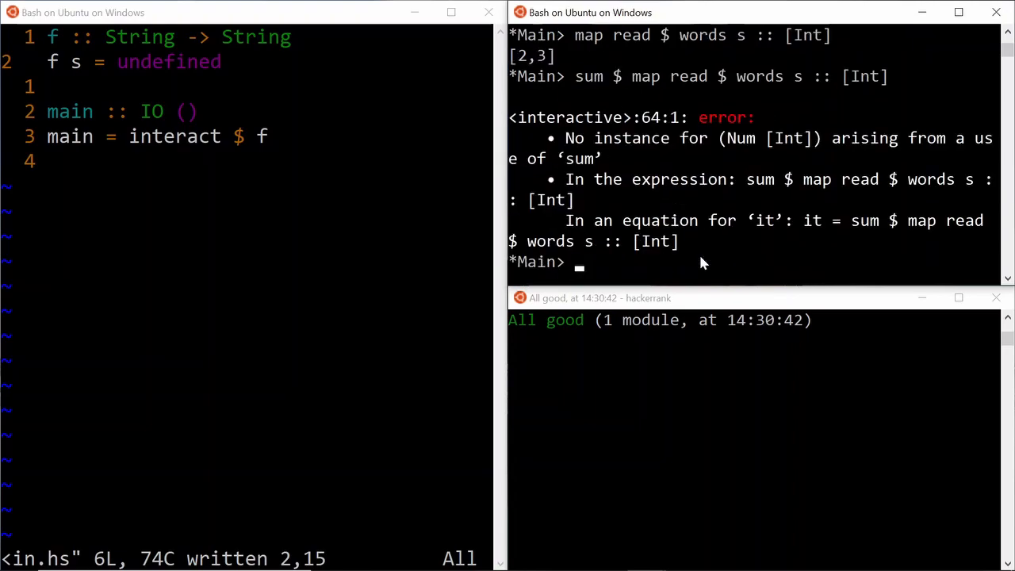
{"action": "type", "text": "sum $ map read $ words s ::"}
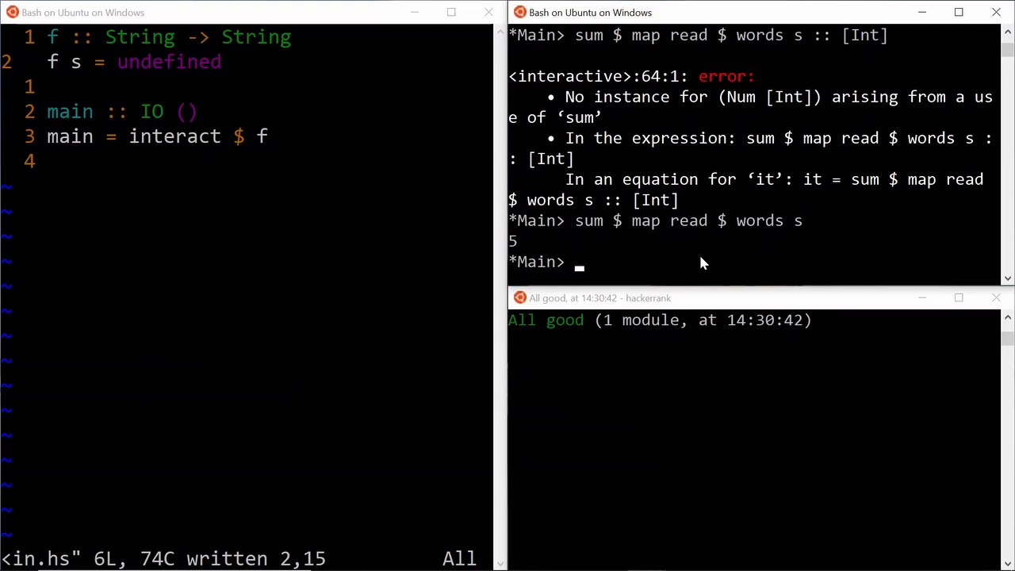
{"action": "mouse_move", "coordinate": [579, 223]}
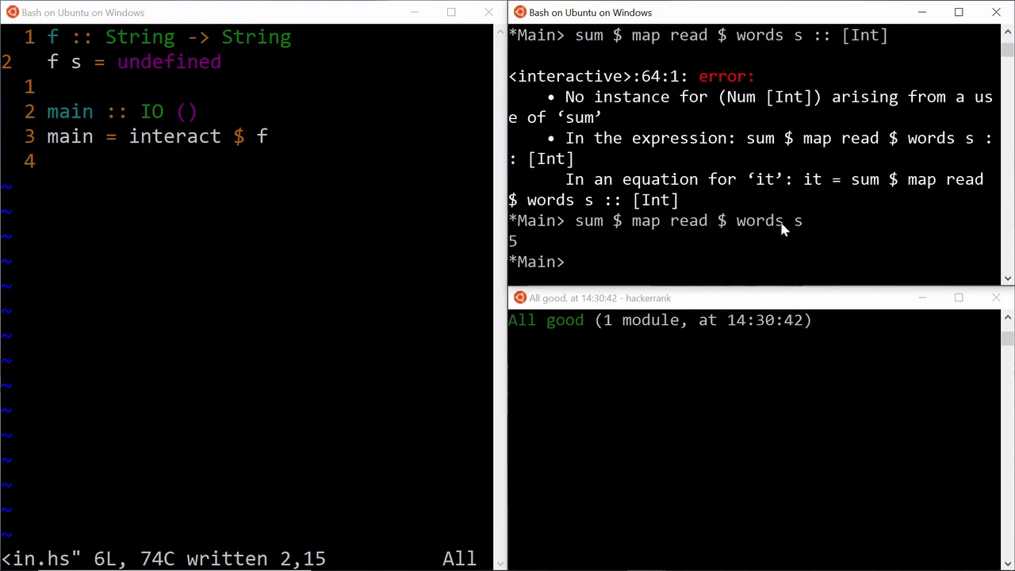
{"action": "mouse_move", "coordinate": [638, 222]}
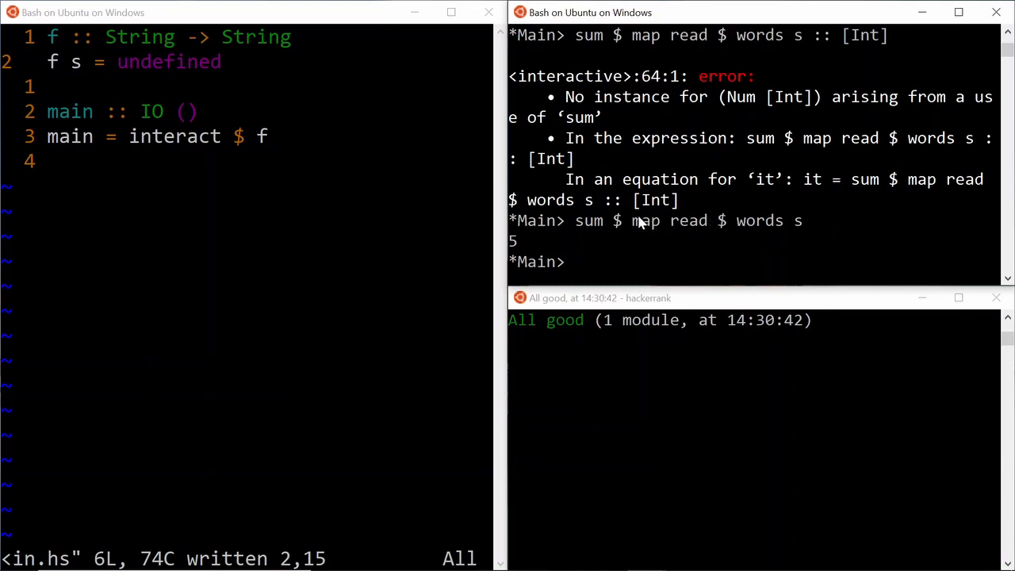
{"action": "mouse_move", "coordinate": [693, 233]}
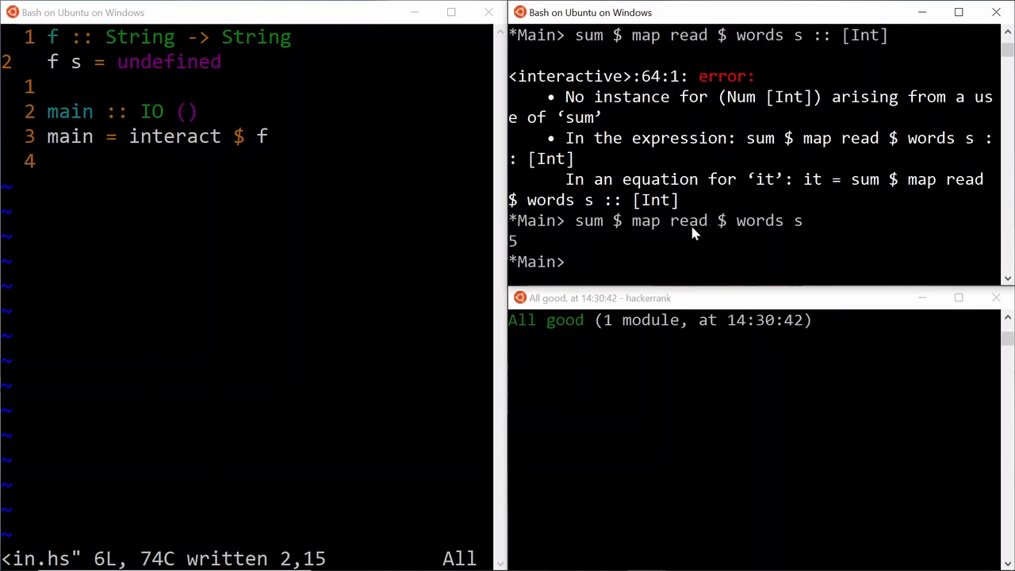
{"action": "mouse_move", "coordinate": [377, 207]}
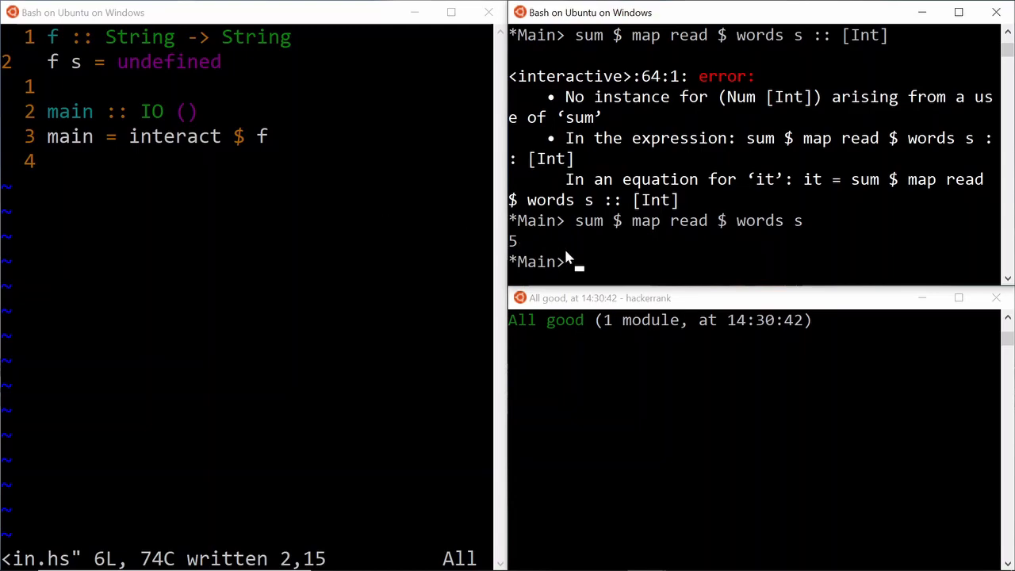
{"action": "mouse_move", "coordinate": [244, 99]}
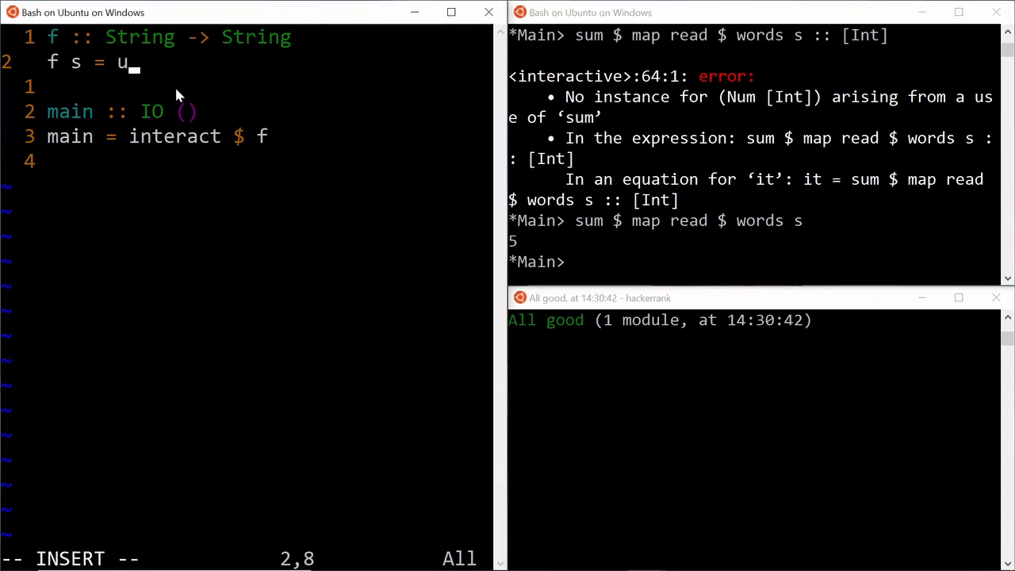
- Check ':t show', set f's body to show $ sum $ map read $ words s, and remove f's s argument
{"action": "key", "text": "BackSpace"}
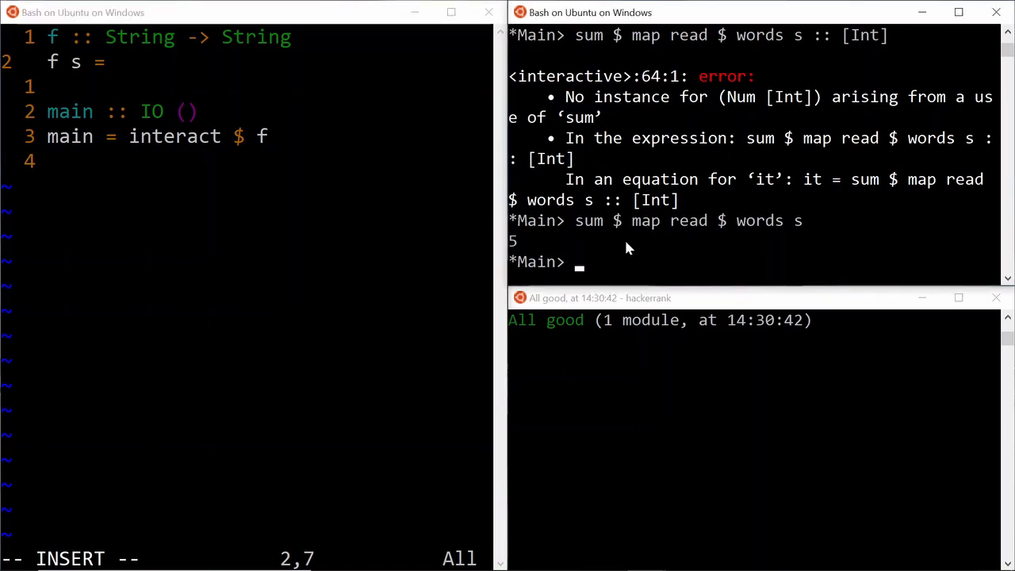
{"action": "type", "text": ":t show"}
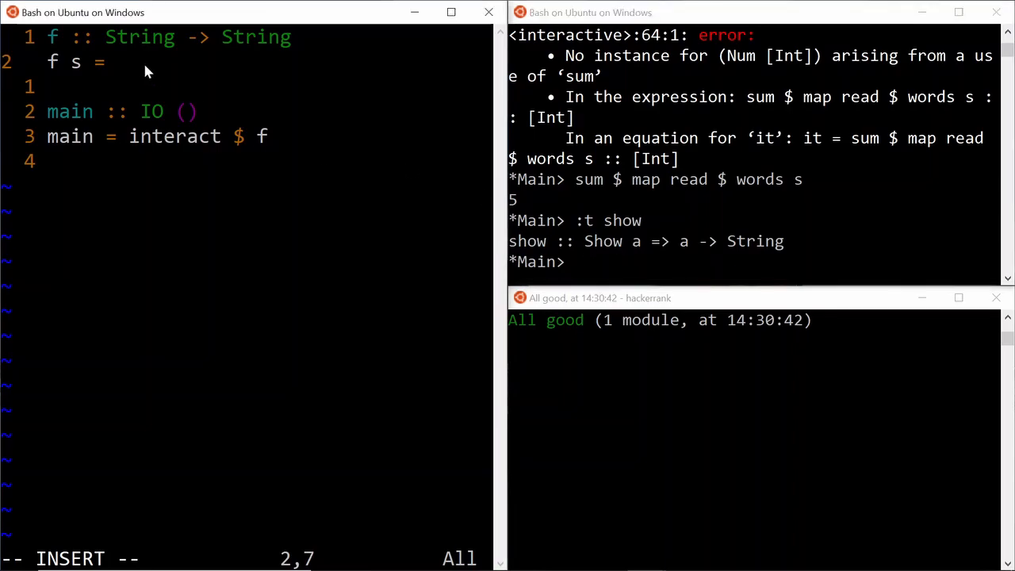
{"action": "type", "text": "show $"}
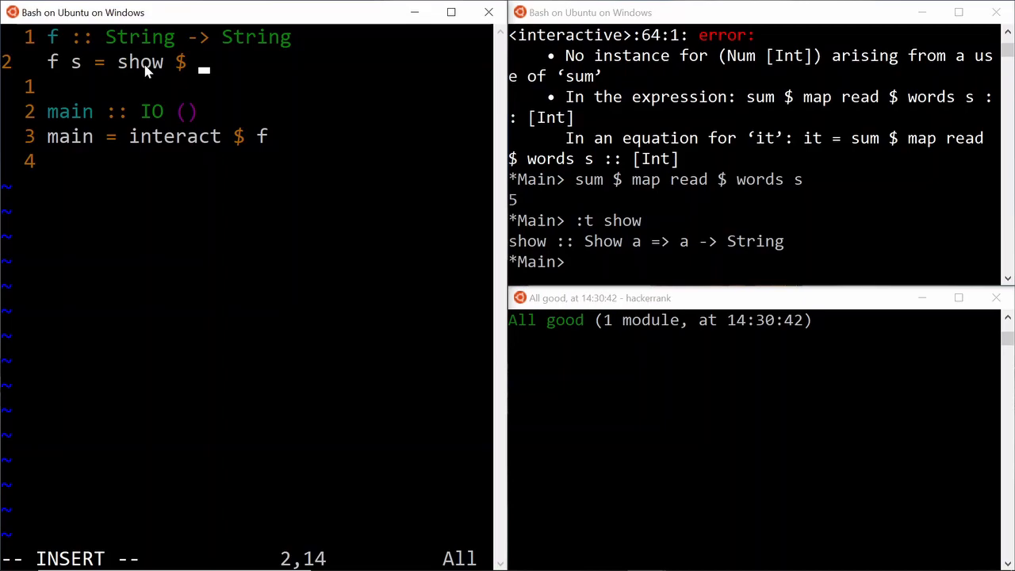
{"action": "type", "text": "sum $"}
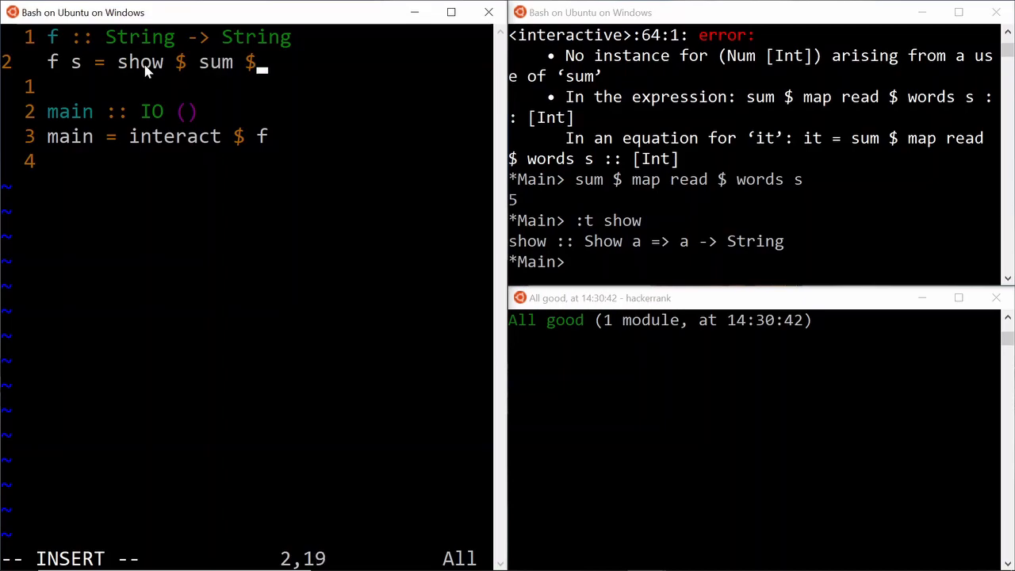
{"action": "type", "text": "map rad"}
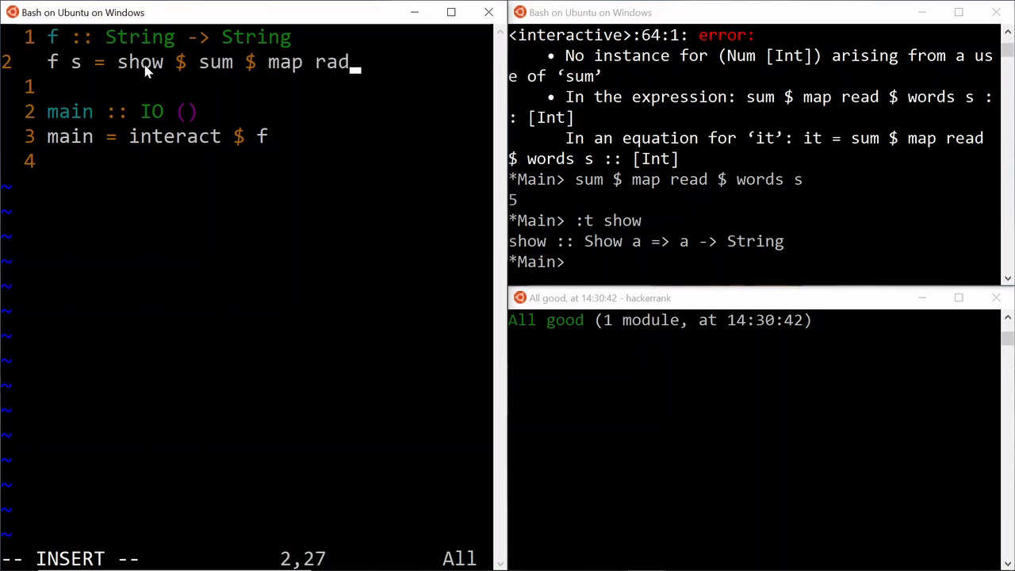
{"action": "type", "text": "ead $ wor"}
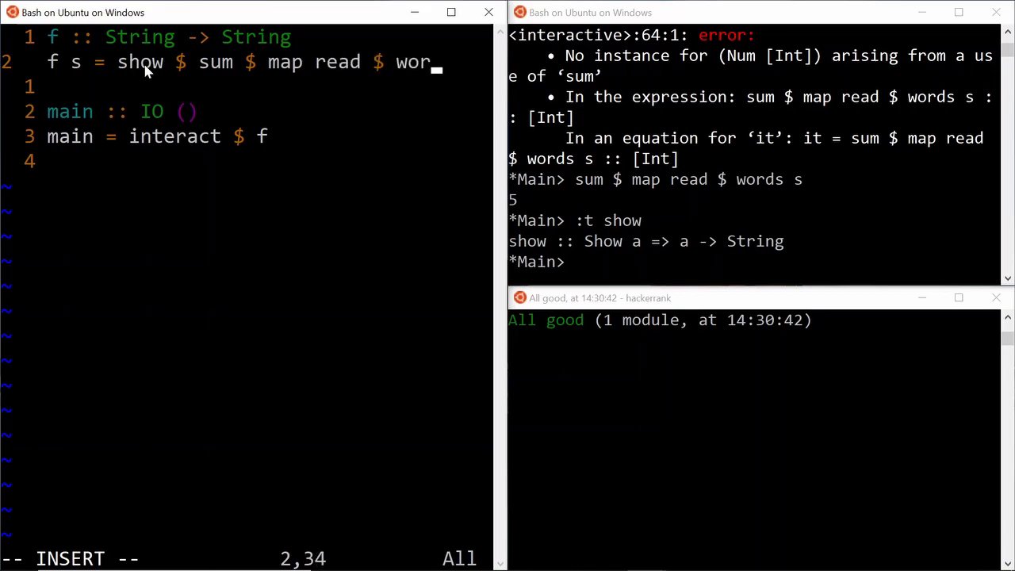
{"action": "type", "text": "ds s"}
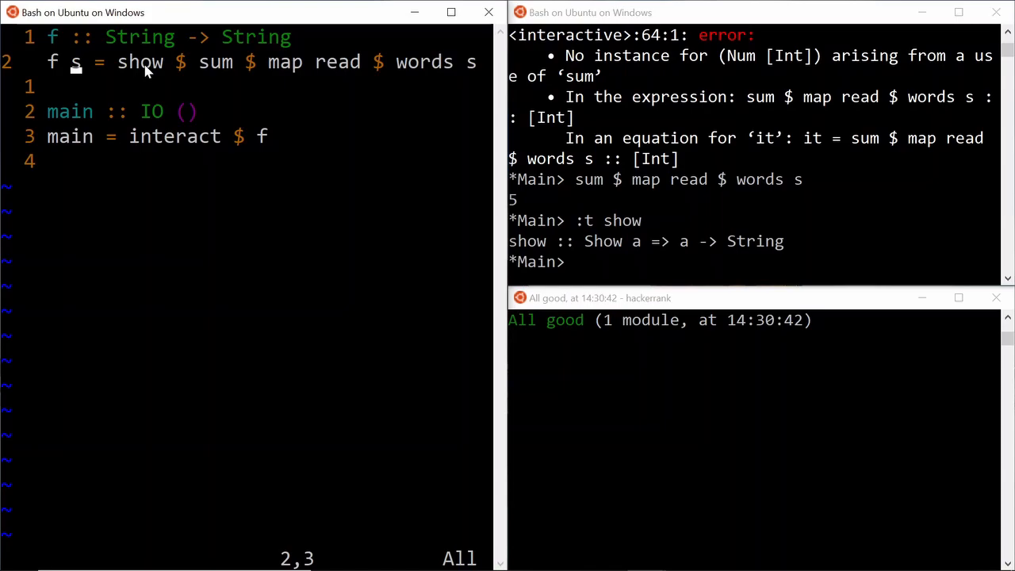
{"action": "key", "text": "BackSpace"}
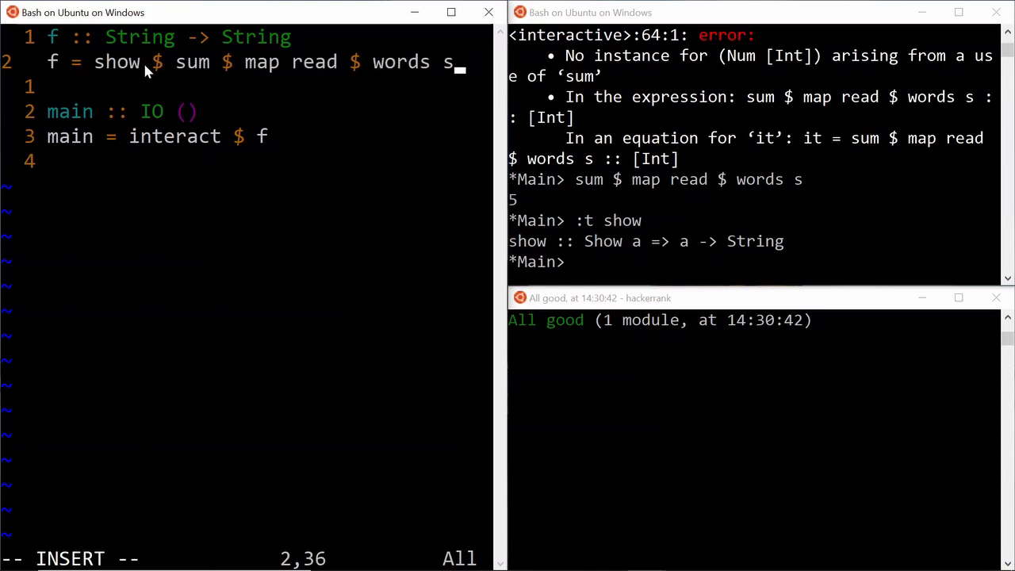
{"action": "key", "text": "BackSpace"}
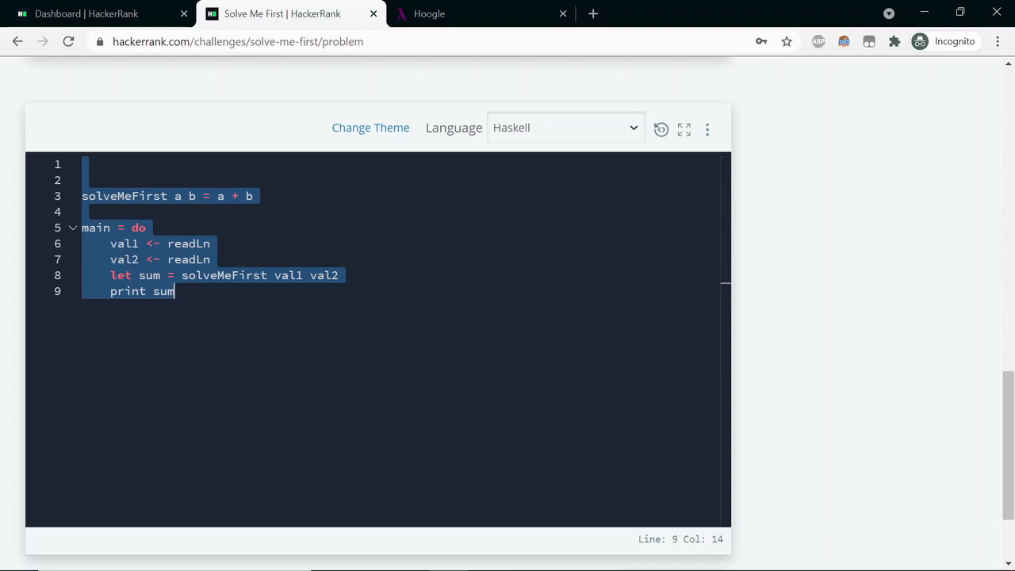
- Delete the HackerRank starter template, insert the f-based solution, and Run Code on both sample tests
{"action": "key", "text": "Delete"}
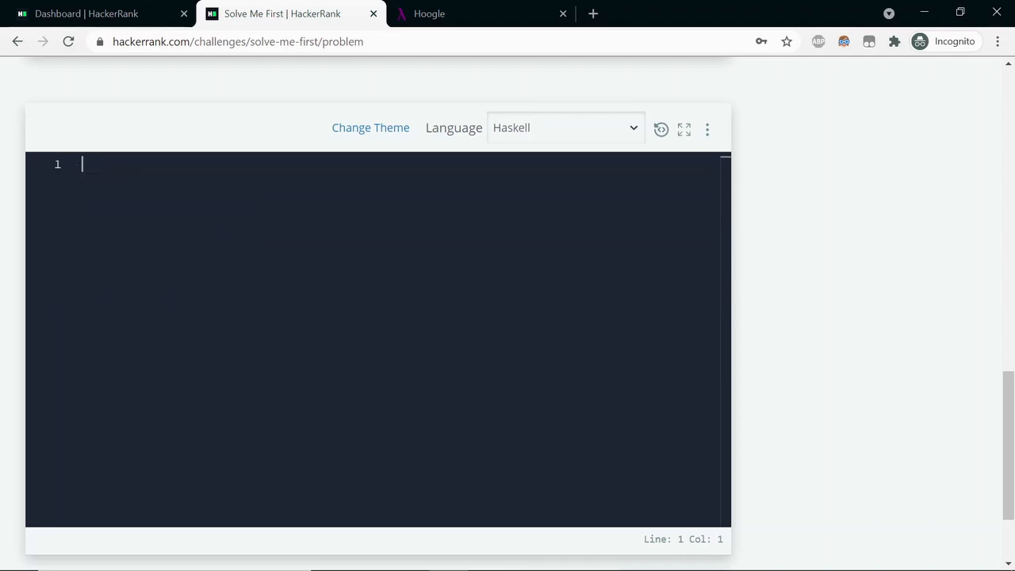
{"action": "scroll", "scroll_direction": "down", "scroll_amount": 3}
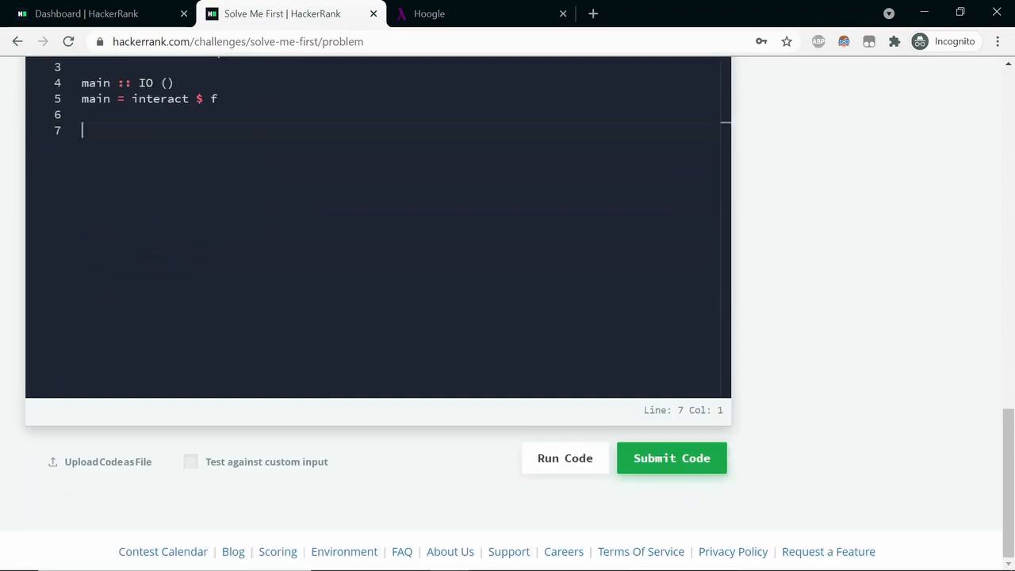
{"action": "left_click", "coordinate": [564, 458]}
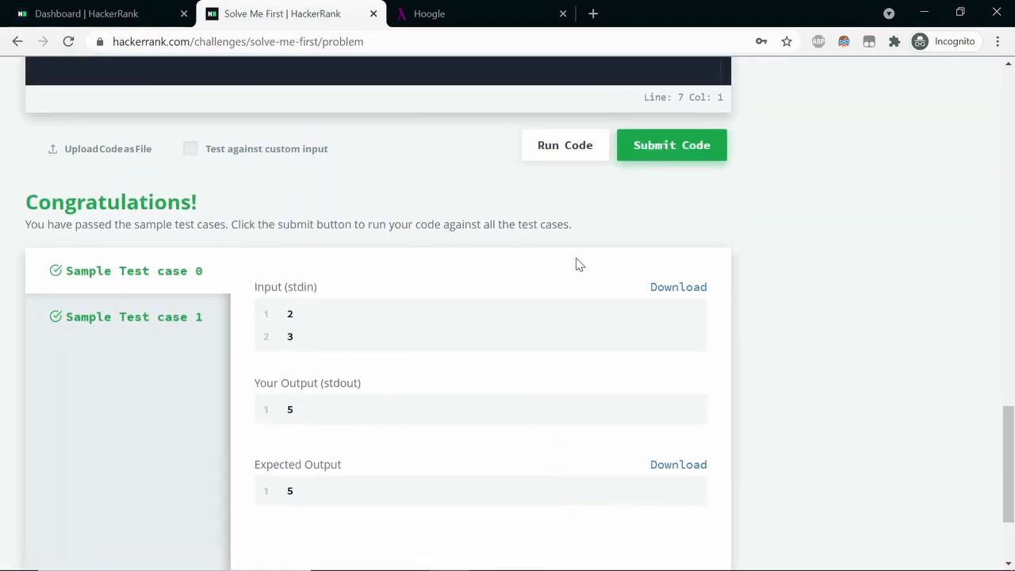
{"action": "scroll", "scroll_direction": "up", "scroll_amount": 3}
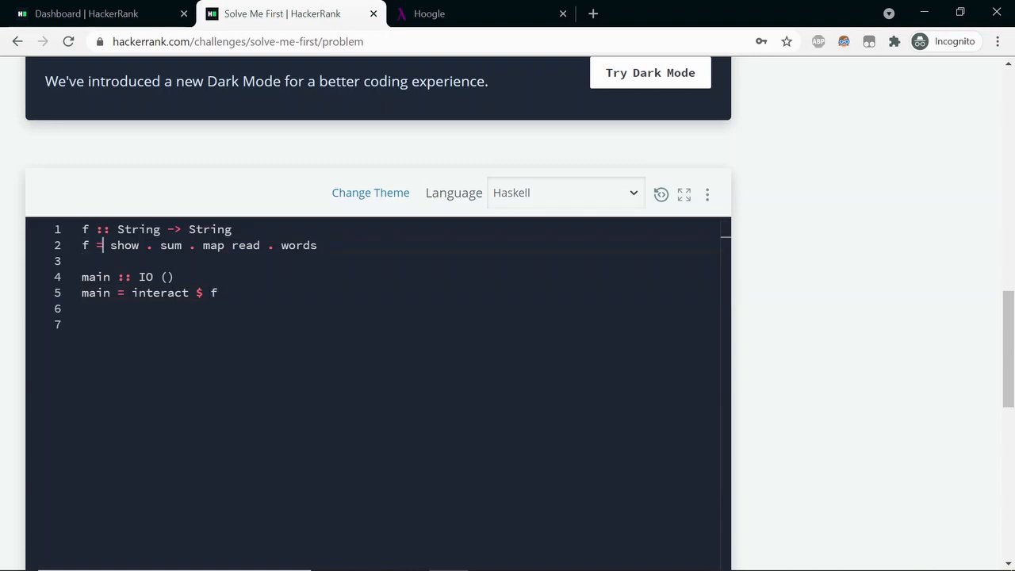
- Make main 'interact $ show . sum . map read . words', delete f's definition and signature, and submit
{"action": "left_click_drag", "start_coordinate": [110, 245], "coordinate": [317, 245]}
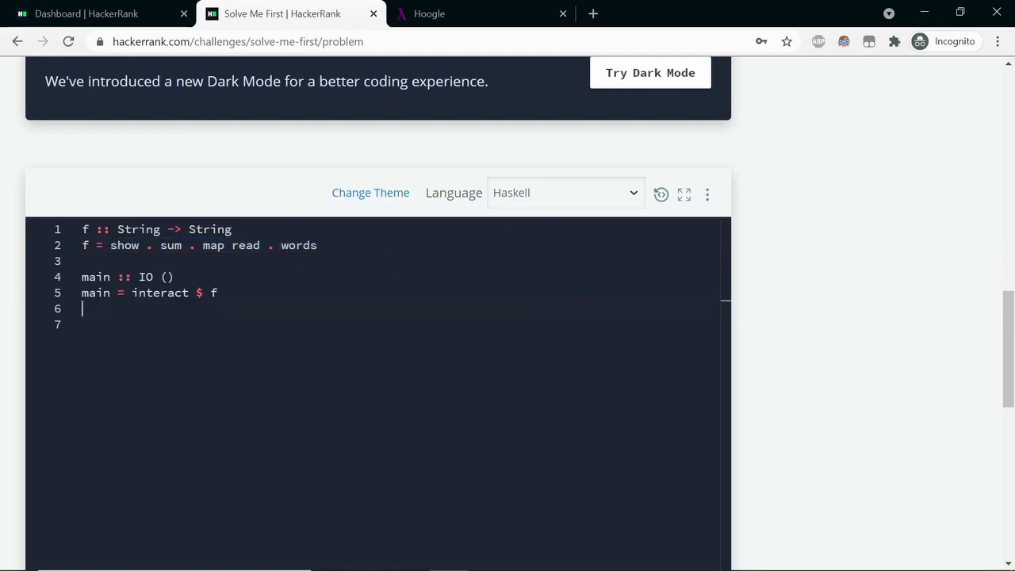
{"action": "type", "text": "show . sum . map read . words"}
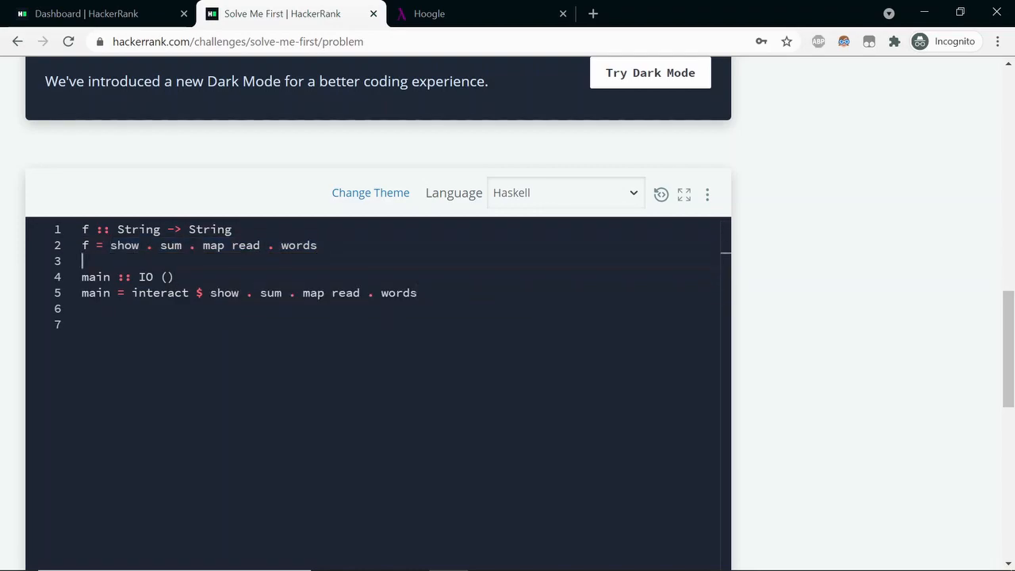
{"action": "left_click_drag", "start_coordinate": [81, 230], "coordinate": [318, 245]}
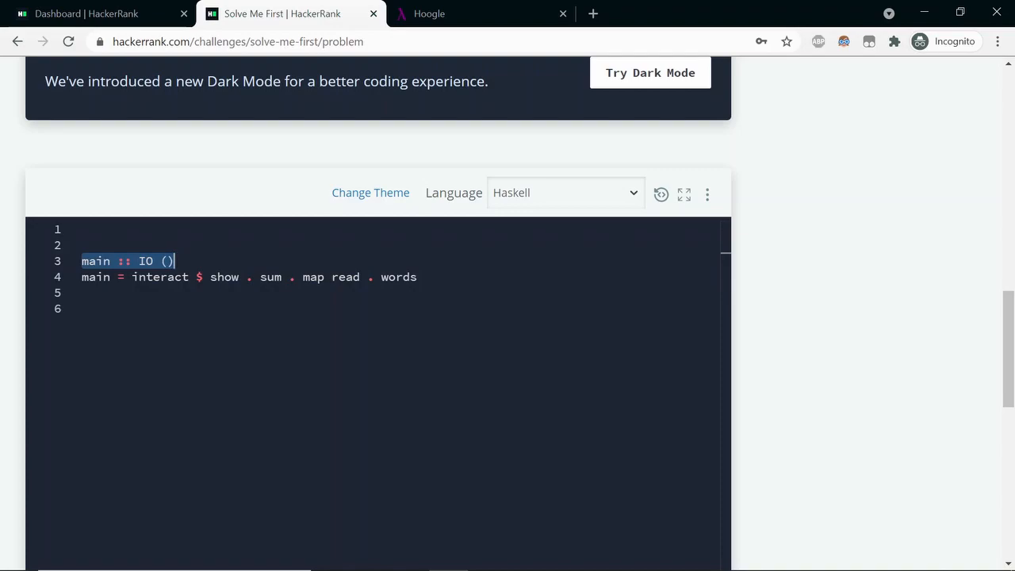
{"action": "key", "text": "Delete"}
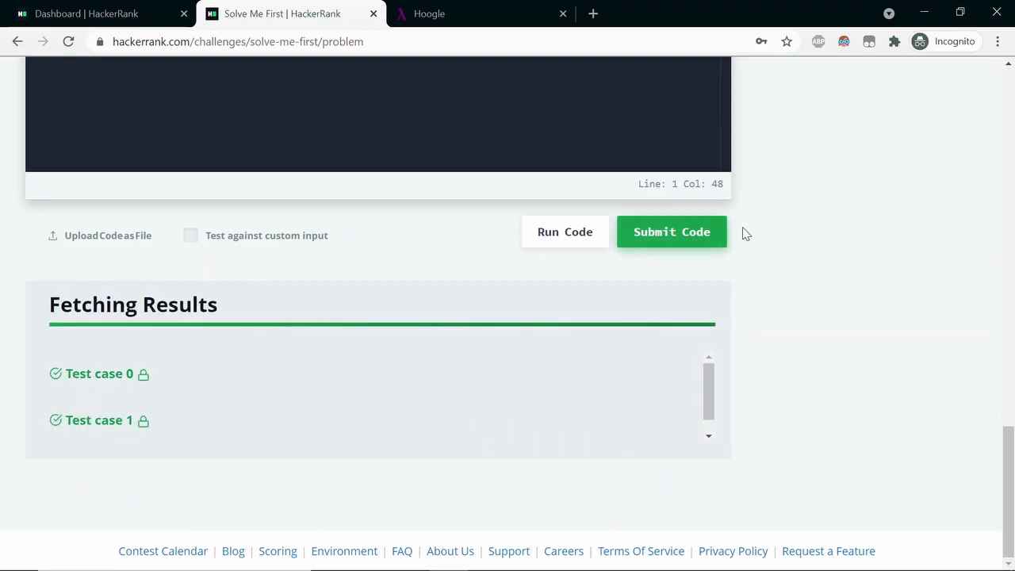
{"action": "mouse_move", "coordinate": [743, 237]}
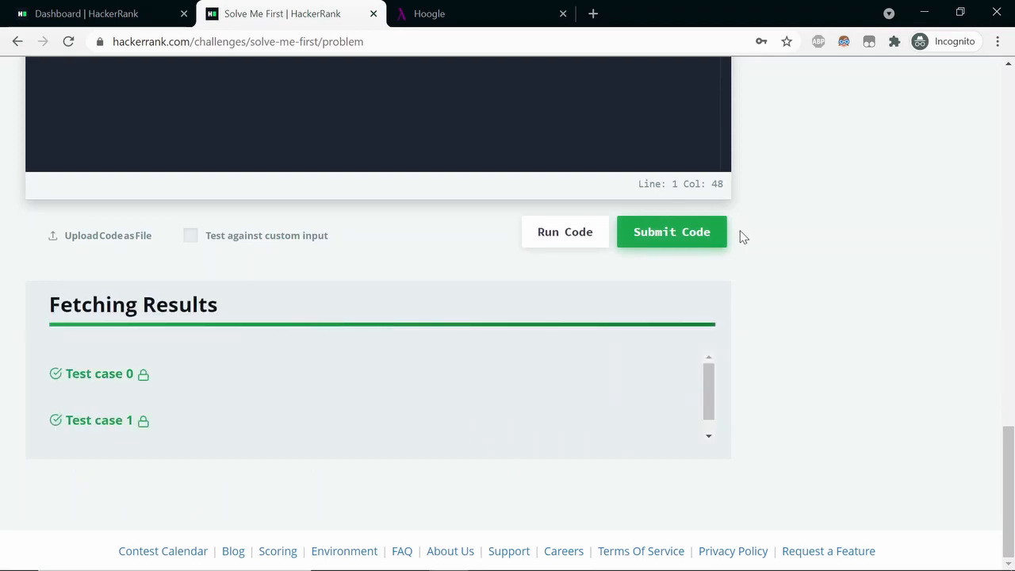
{"action": "left_click", "coordinate": [671, 231]}
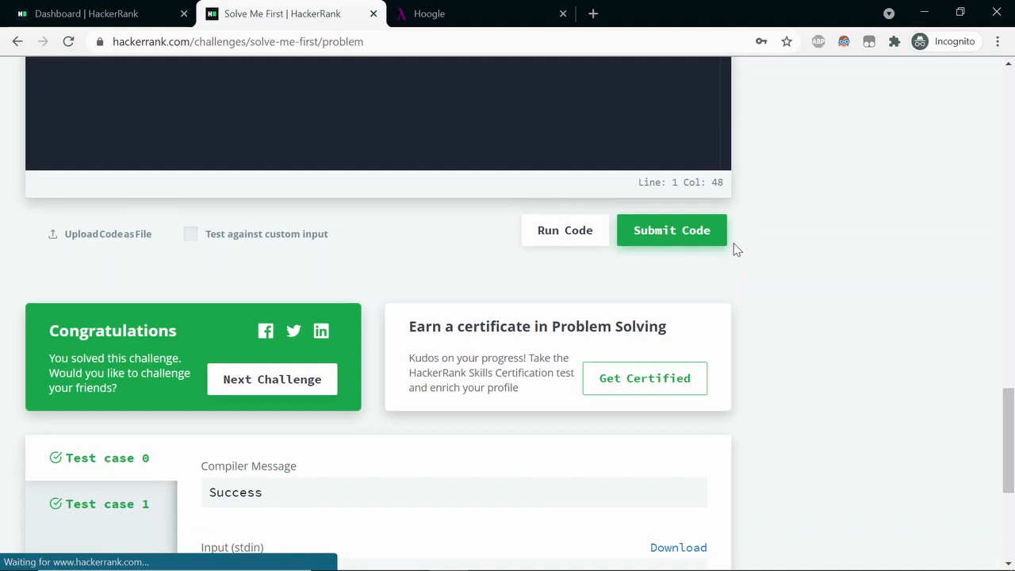